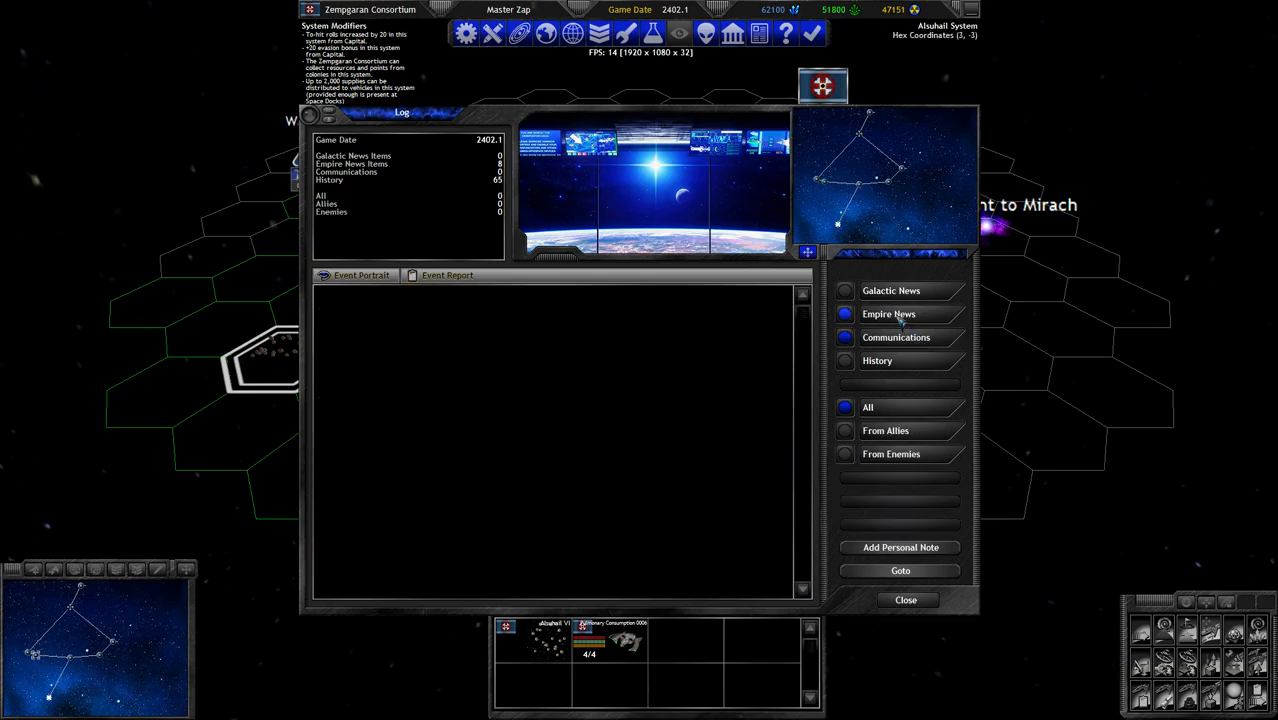
# Dismiss the event log and bring up Fleet Transfer for the Aldebaran sector's five ships
pyautogui.click(904, 599)
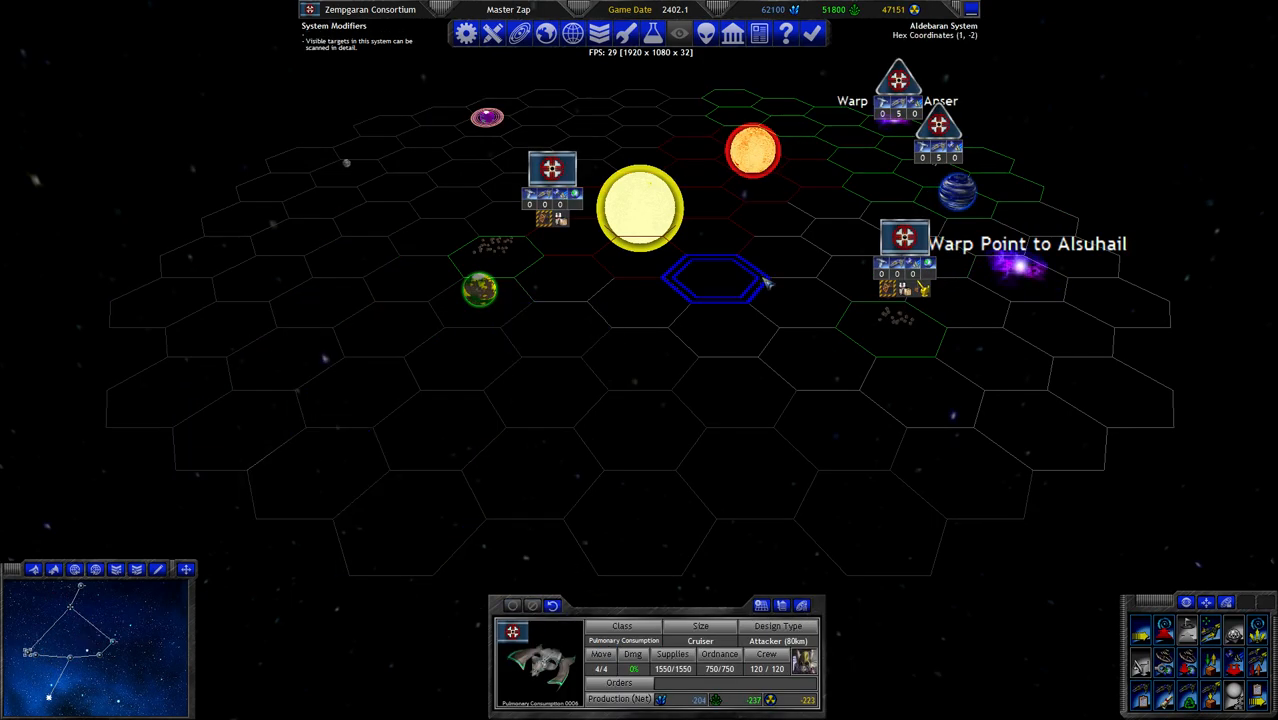
pyautogui.click(440, 428)
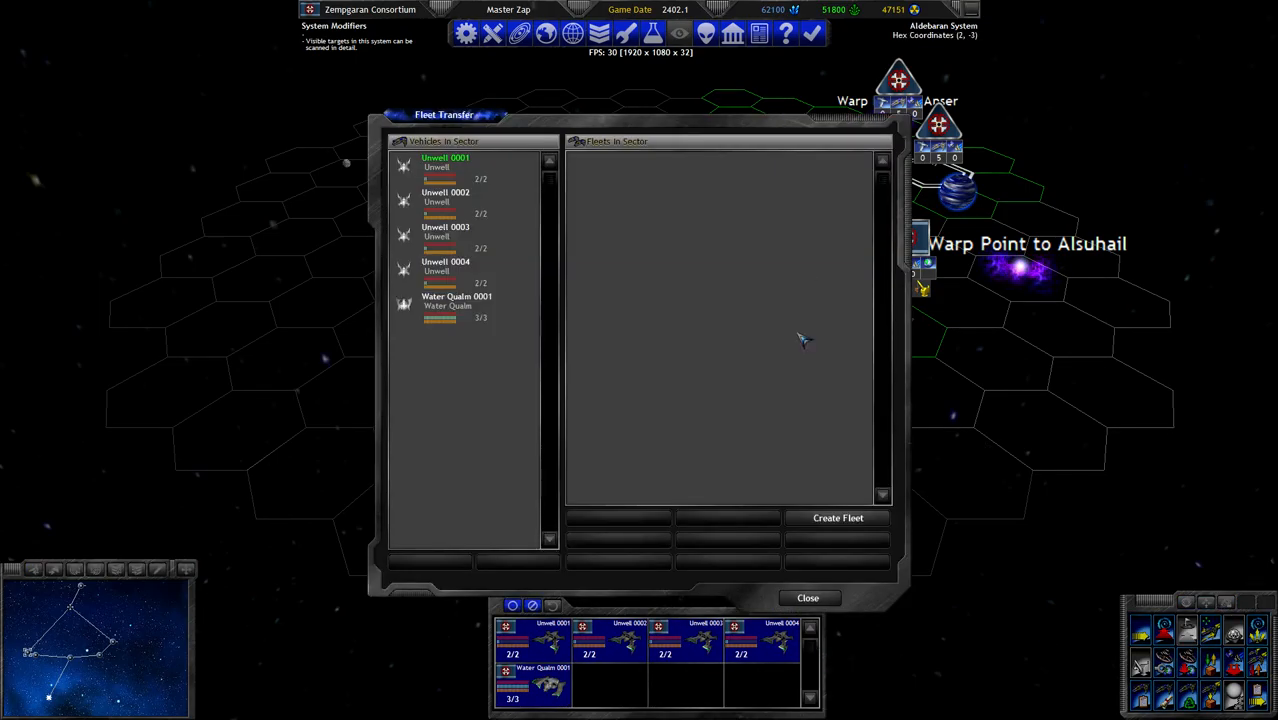
# Create a new fleet and add all the sector's ships to it
pyautogui.click(837, 517)
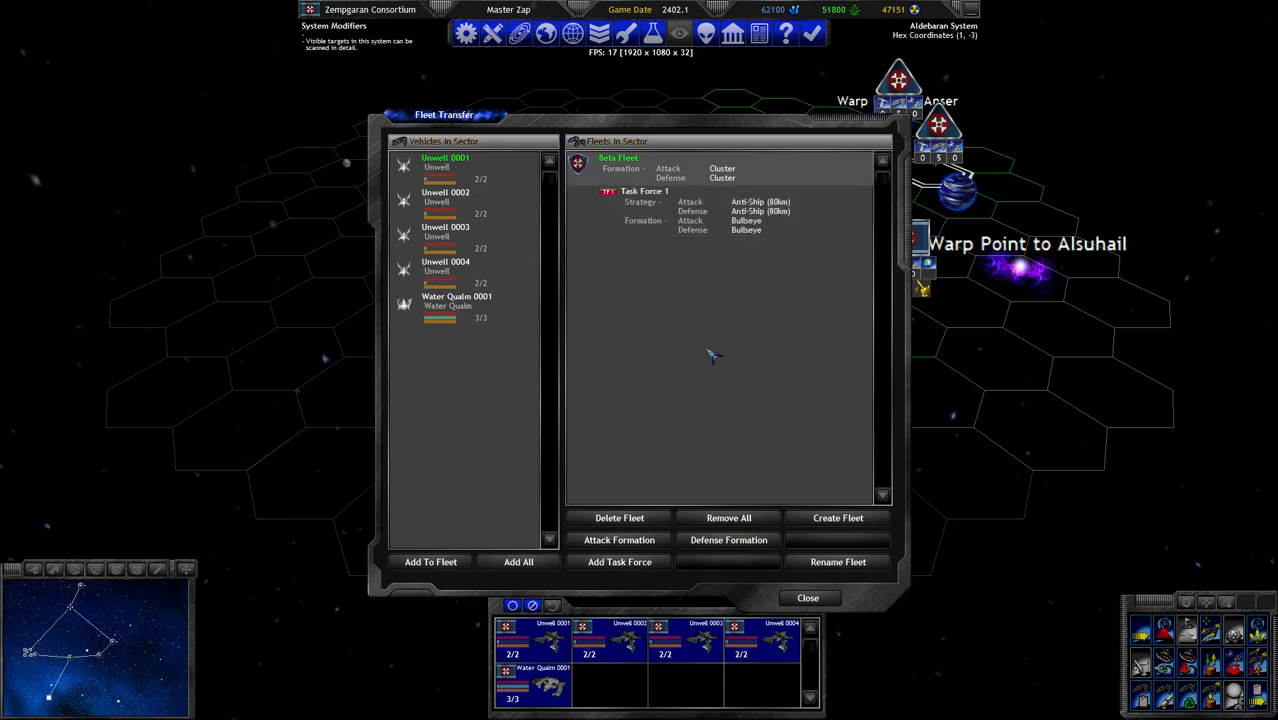
pyautogui.click(619, 561)
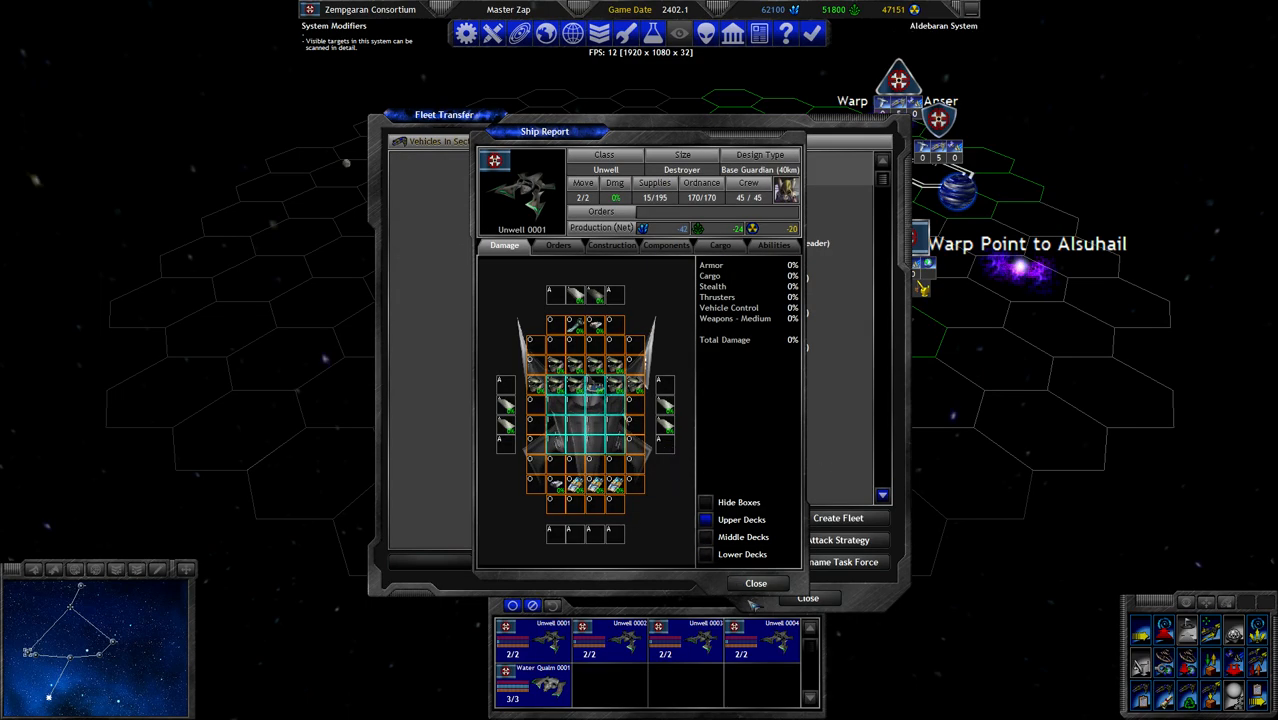
pyautogui.click(756, 583)
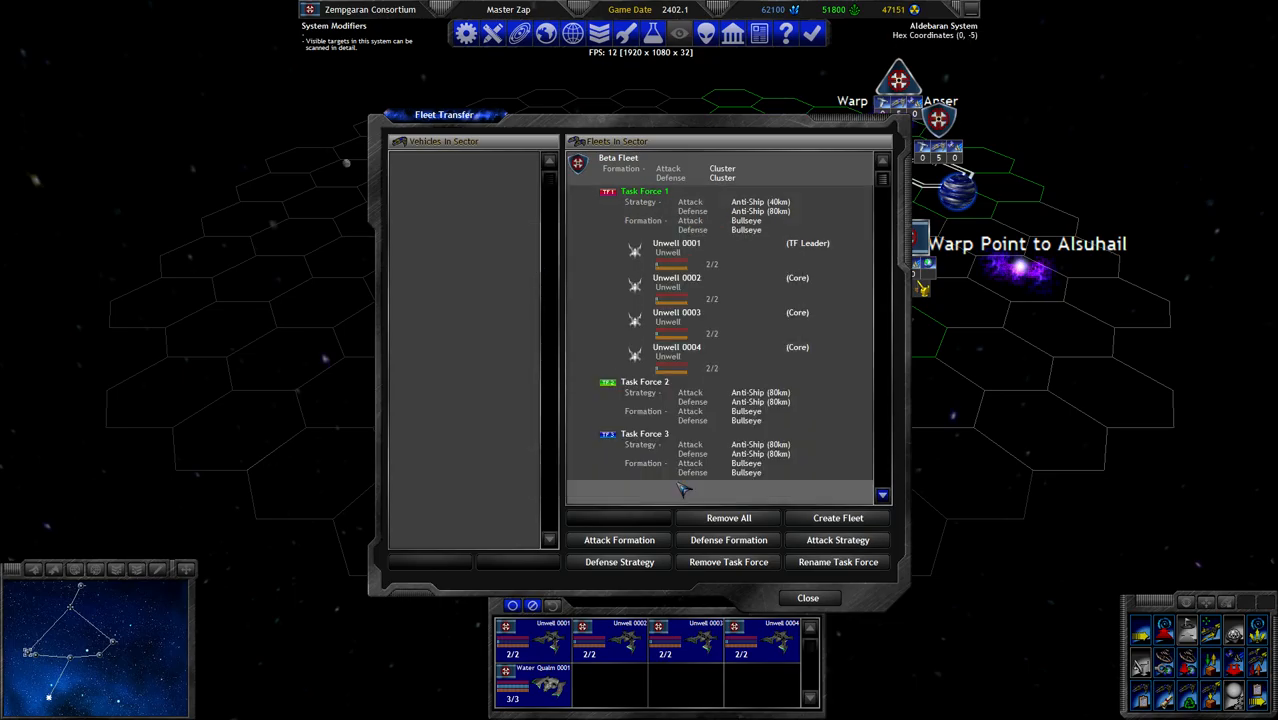
# Set Task Force 1's attack strategy to Anti-Ship (40km) and finish organising the fleet
pyautogui.click(838, 540)
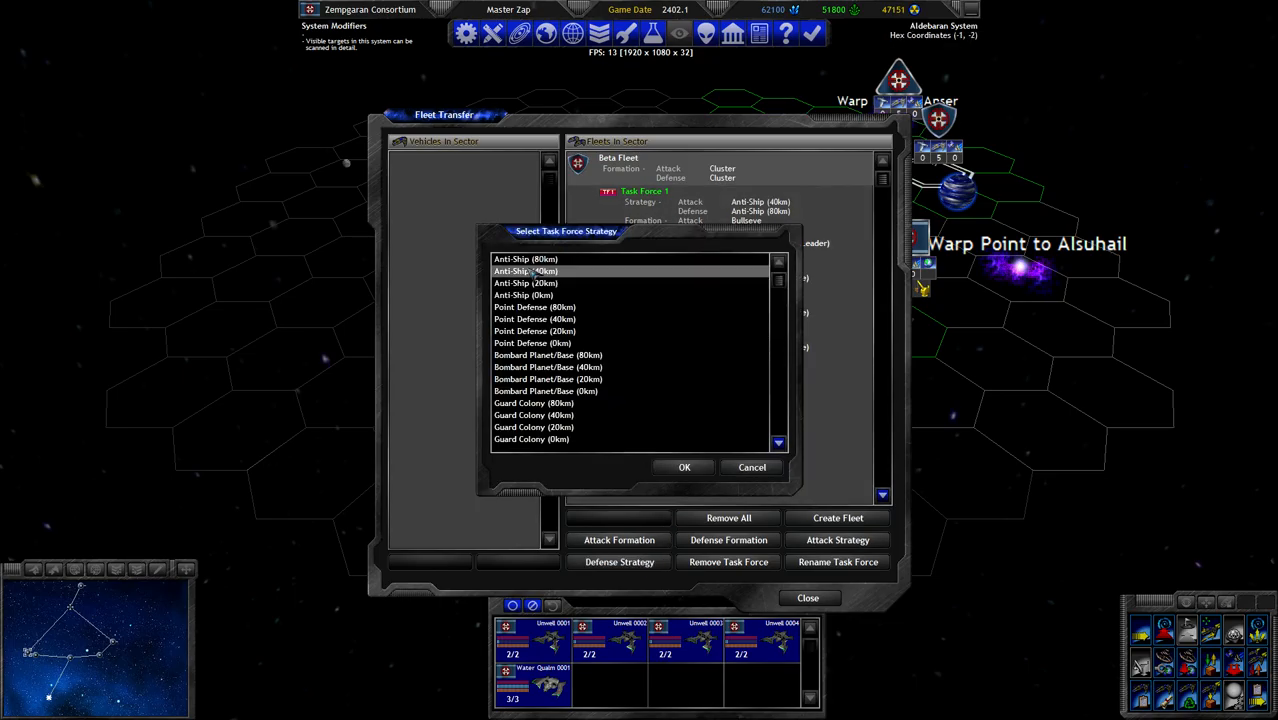
pyautogui.click(684, 467)
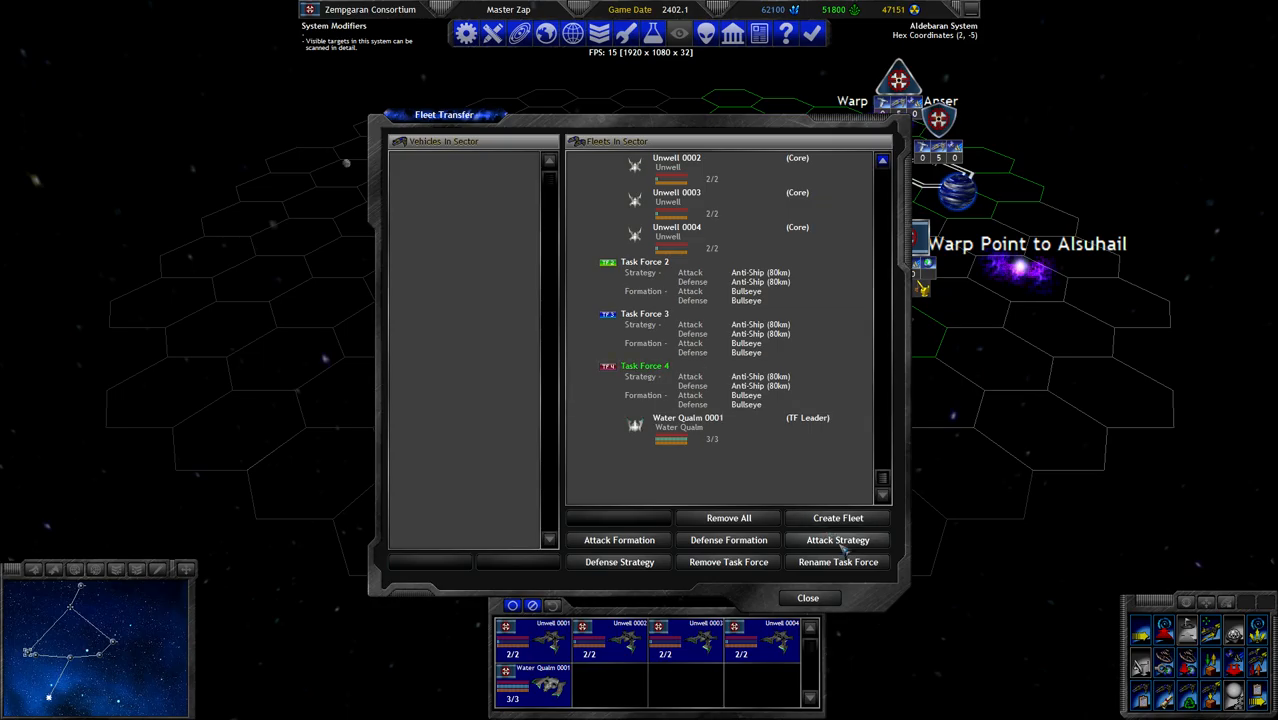
pyautogui.click(700, 427)
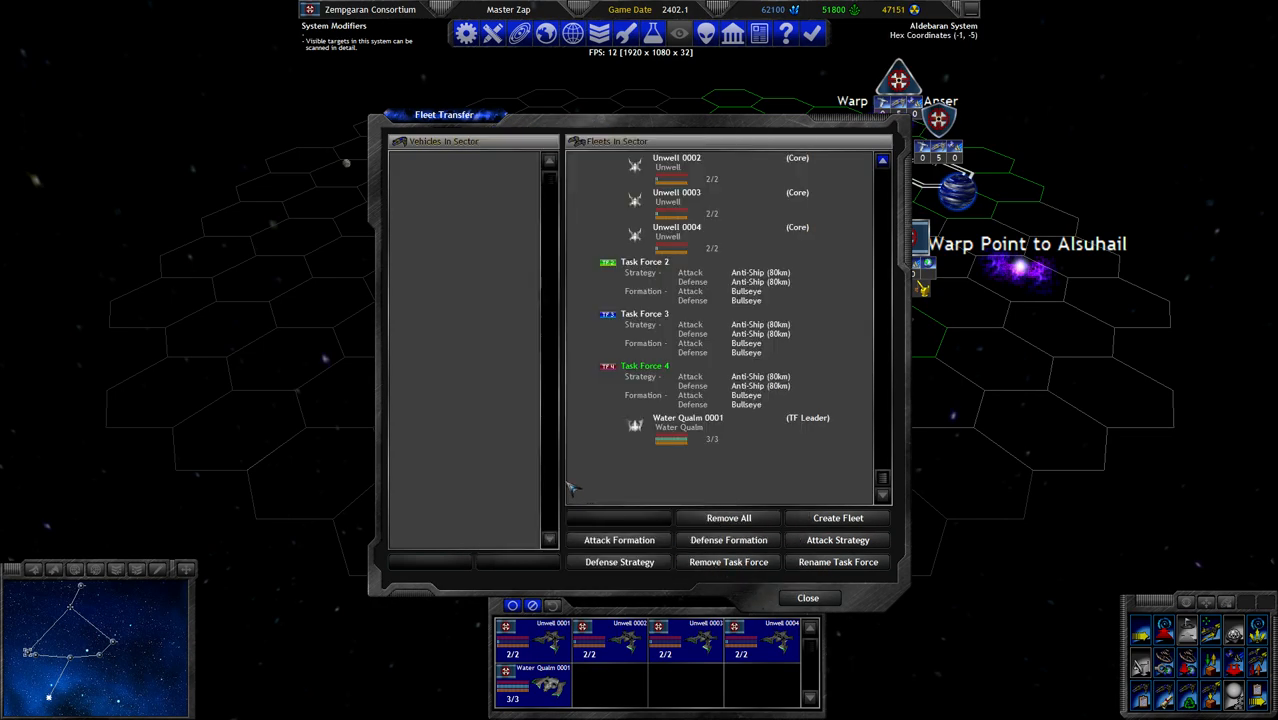
pyautogui.click(720, 423)
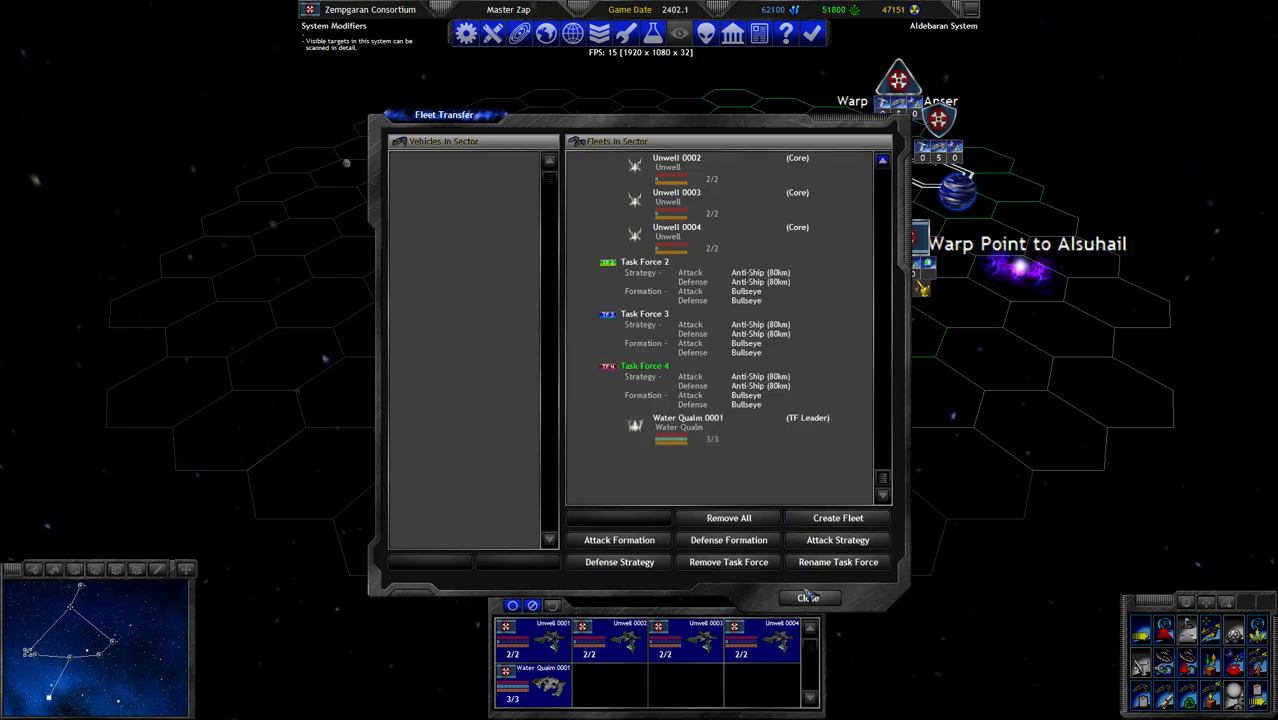
pyautogui.click(808, 597)
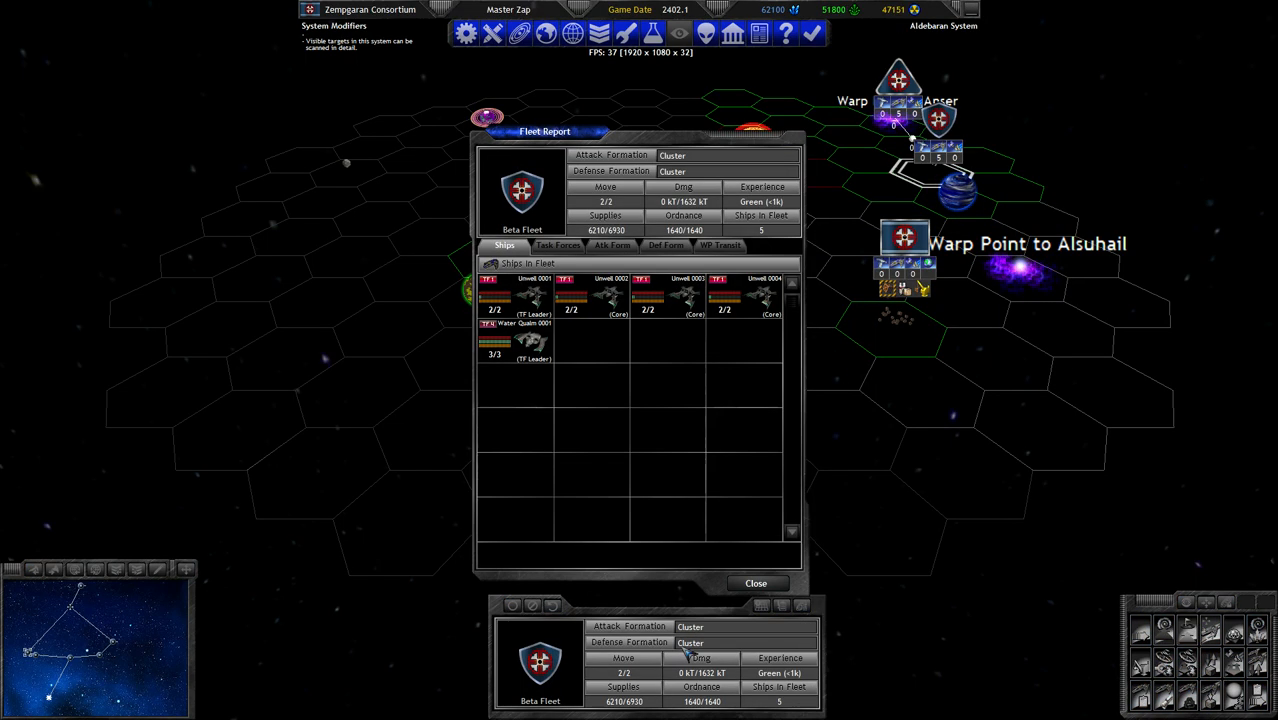
# Dismiss Beta Fleet's report and select the Warp Point to Anser sector
pyautogui.click(756, 583)
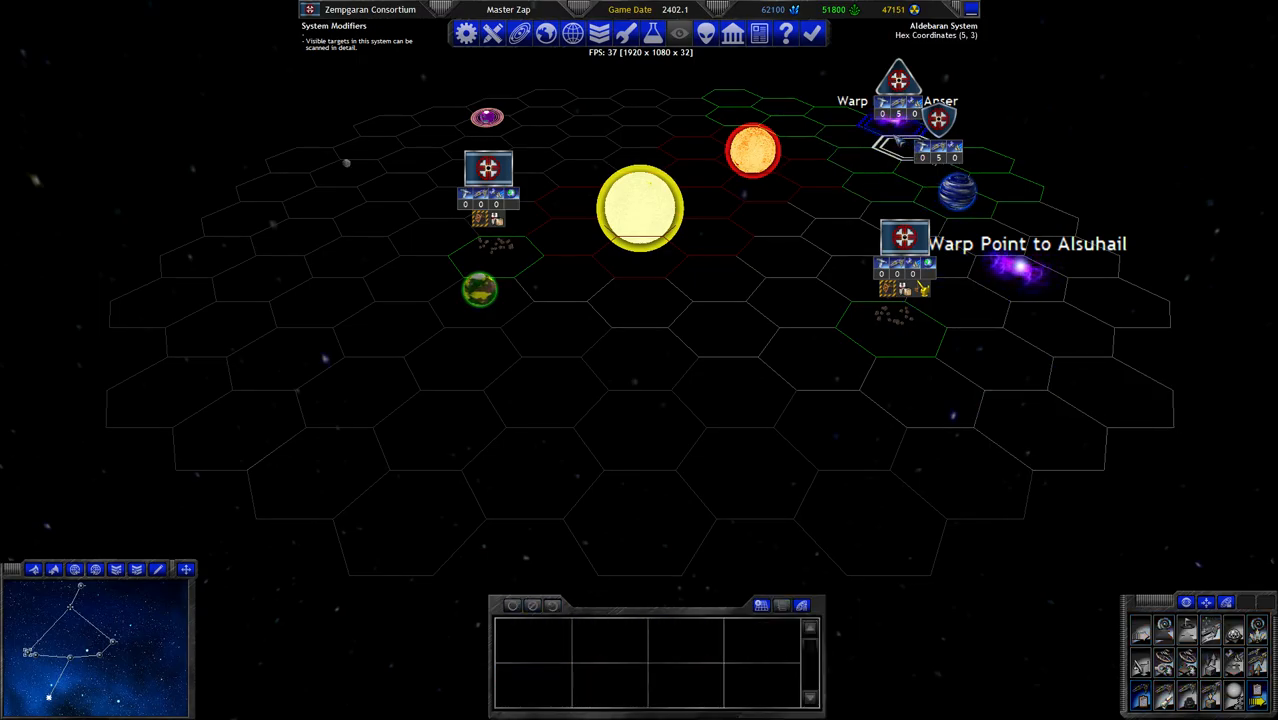
pyautogui.click(903, 237)
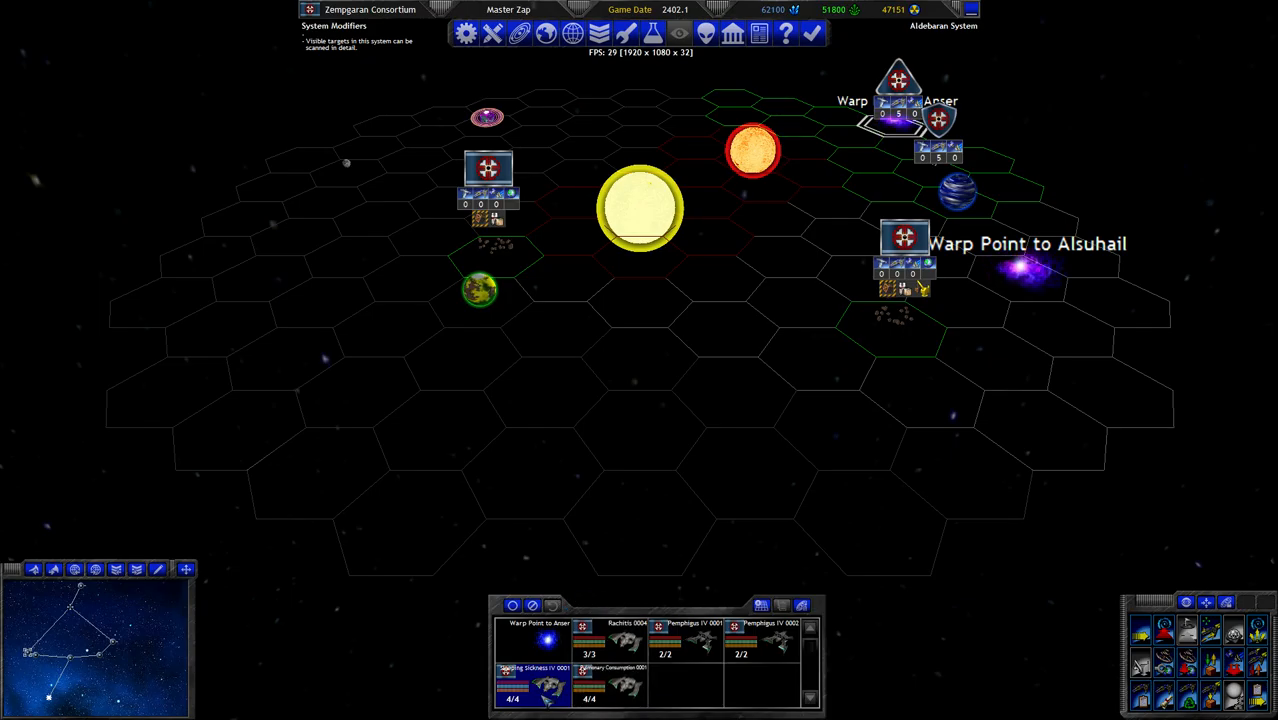
pyautogui.moveTo(1170, 197)
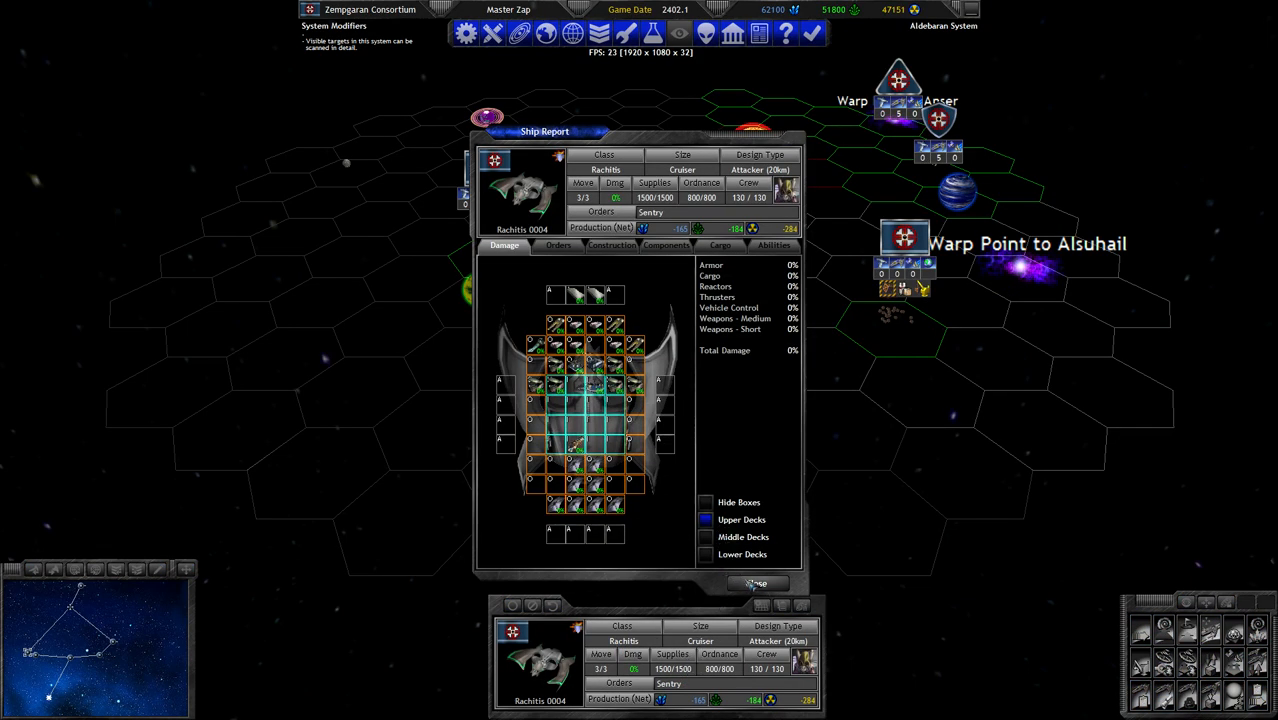
# Step through the Pemphigus IV 0001 and 0002 reports, then close the ship report
pyautogui.click(757, 583)
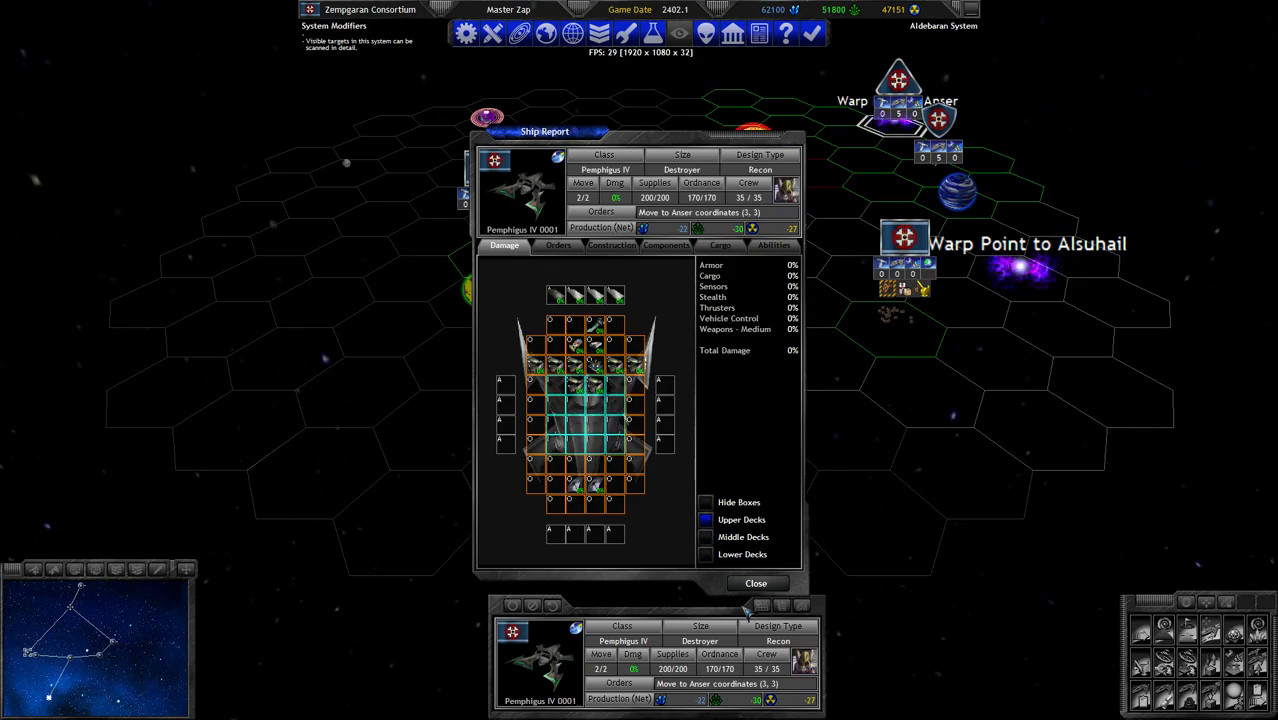
pyautogui.click(755, 583)
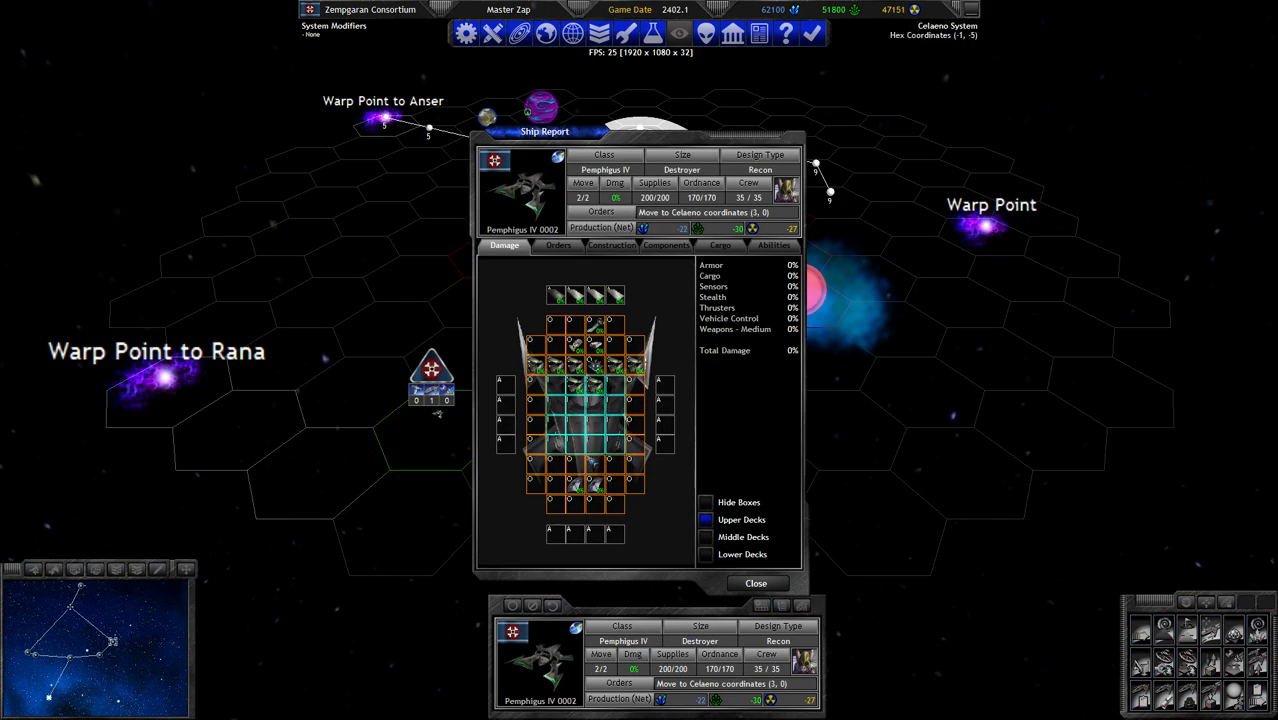
pyautogui.moveTo(775, 562)
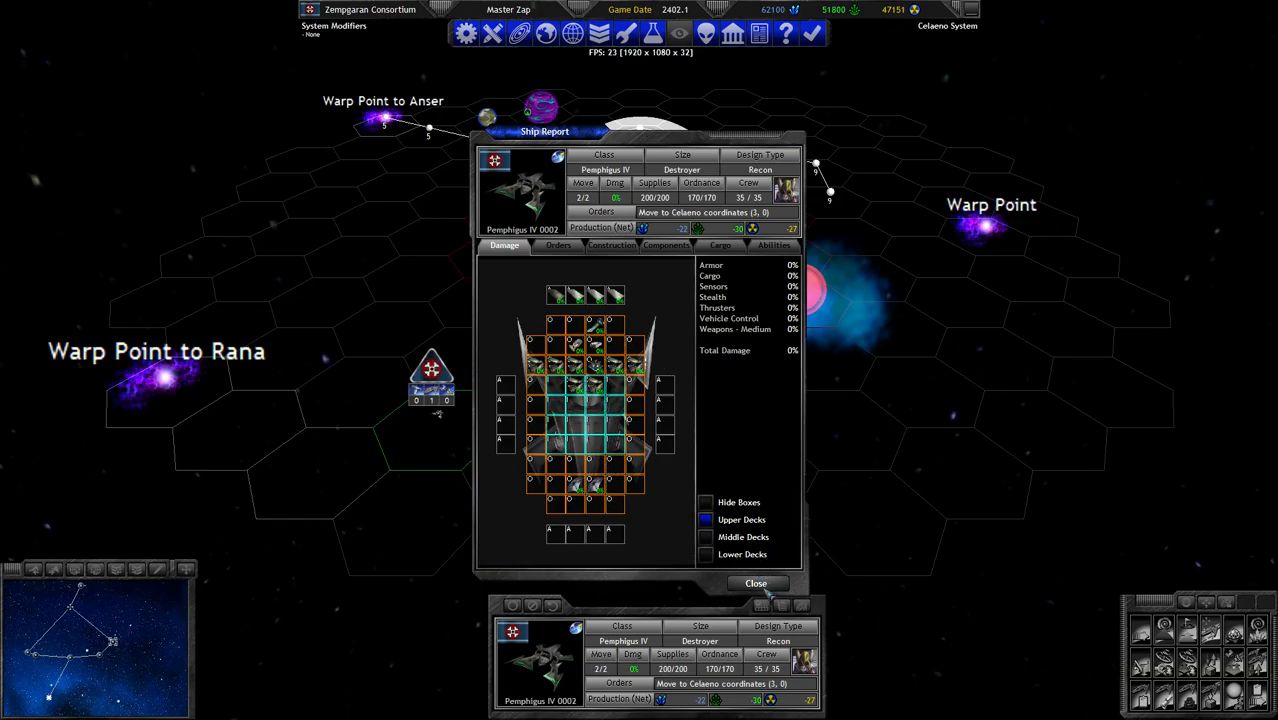
pyautogui.click(756, 583)
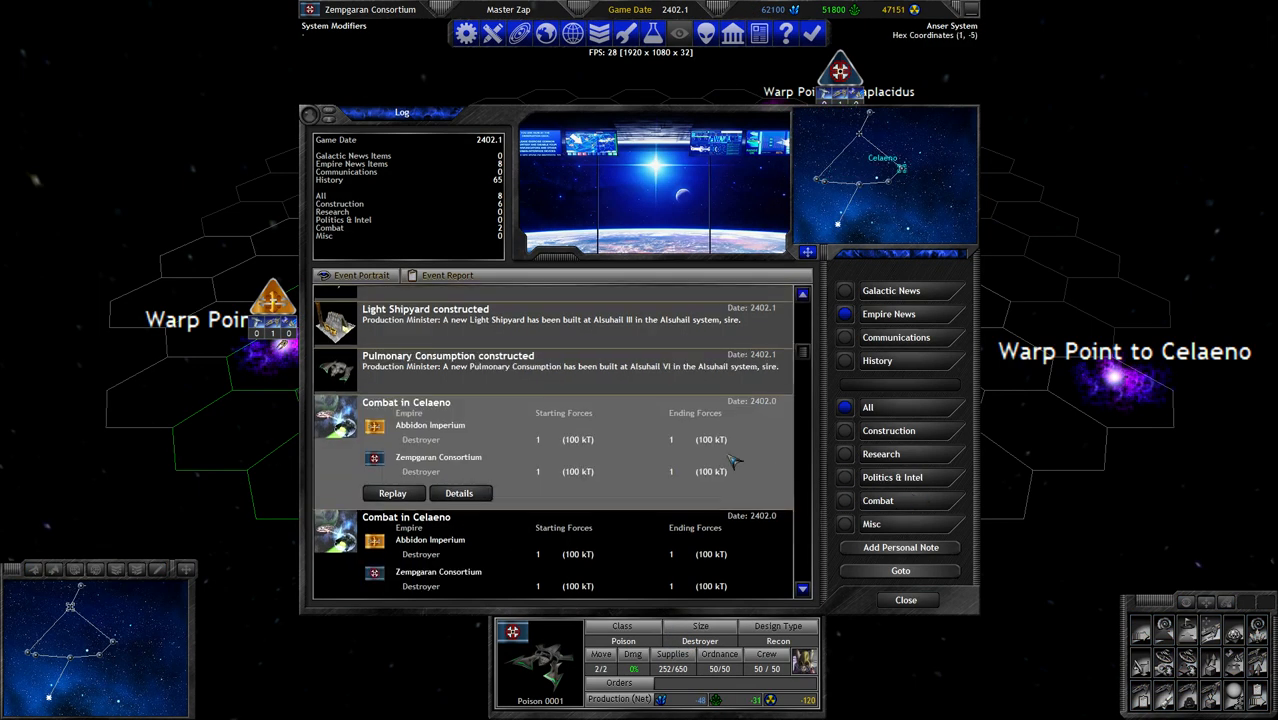
# View the Combat in Celaeno details, then dismiss the Combat Details window
pyautogui.click(458, 492)
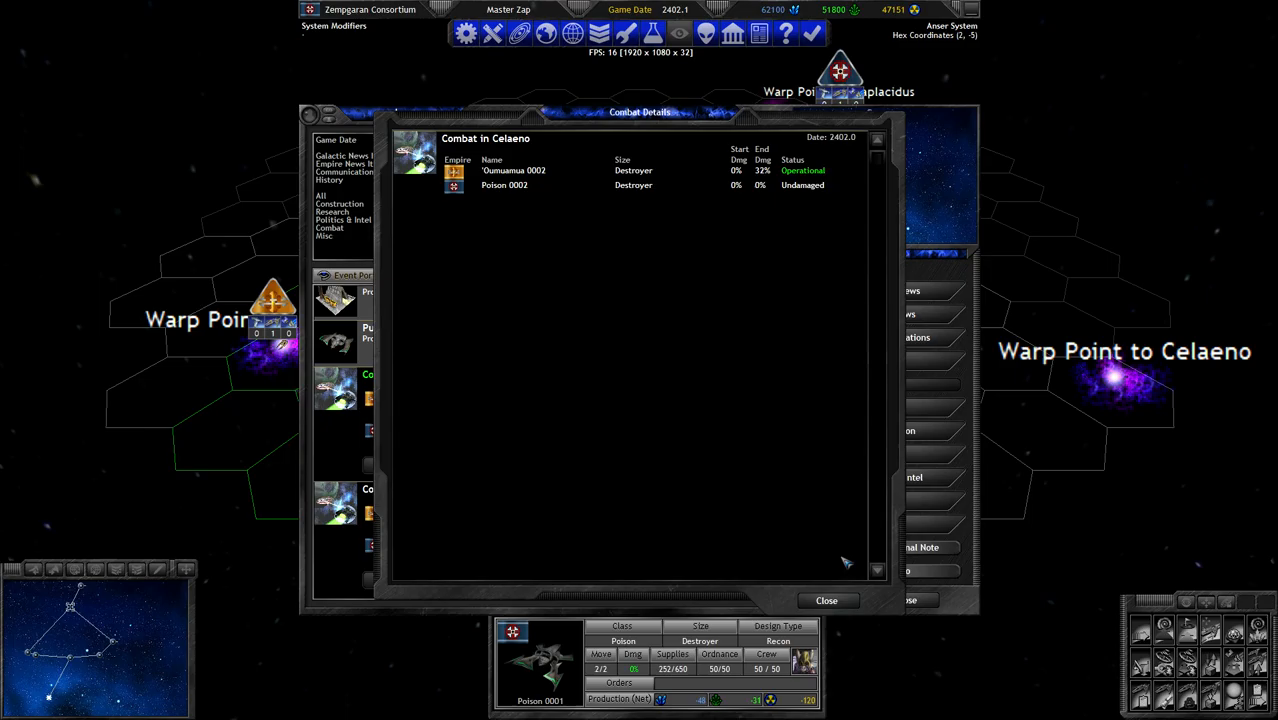
pyautogui.click(826, 600)
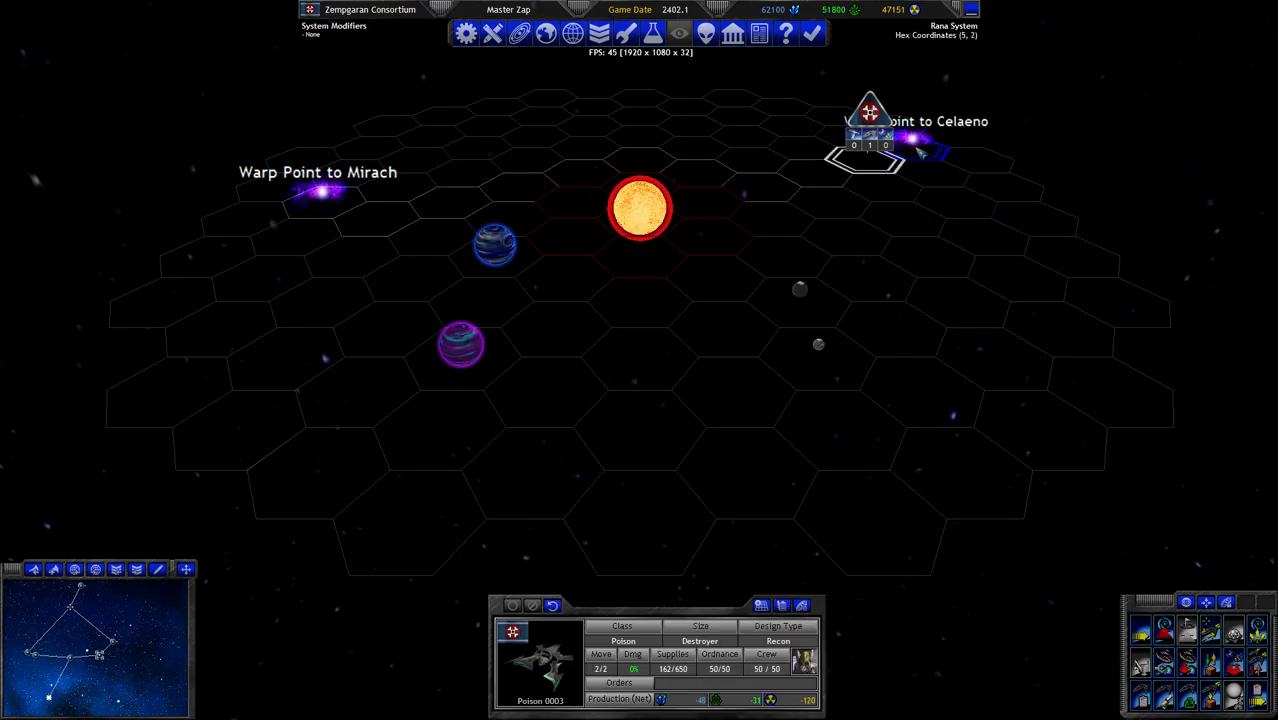
# Send the Pulmonary Consumption cruiser to Mirach (5, -1), dismissing the unit and ship reports
pyautogui.click(888, 328)
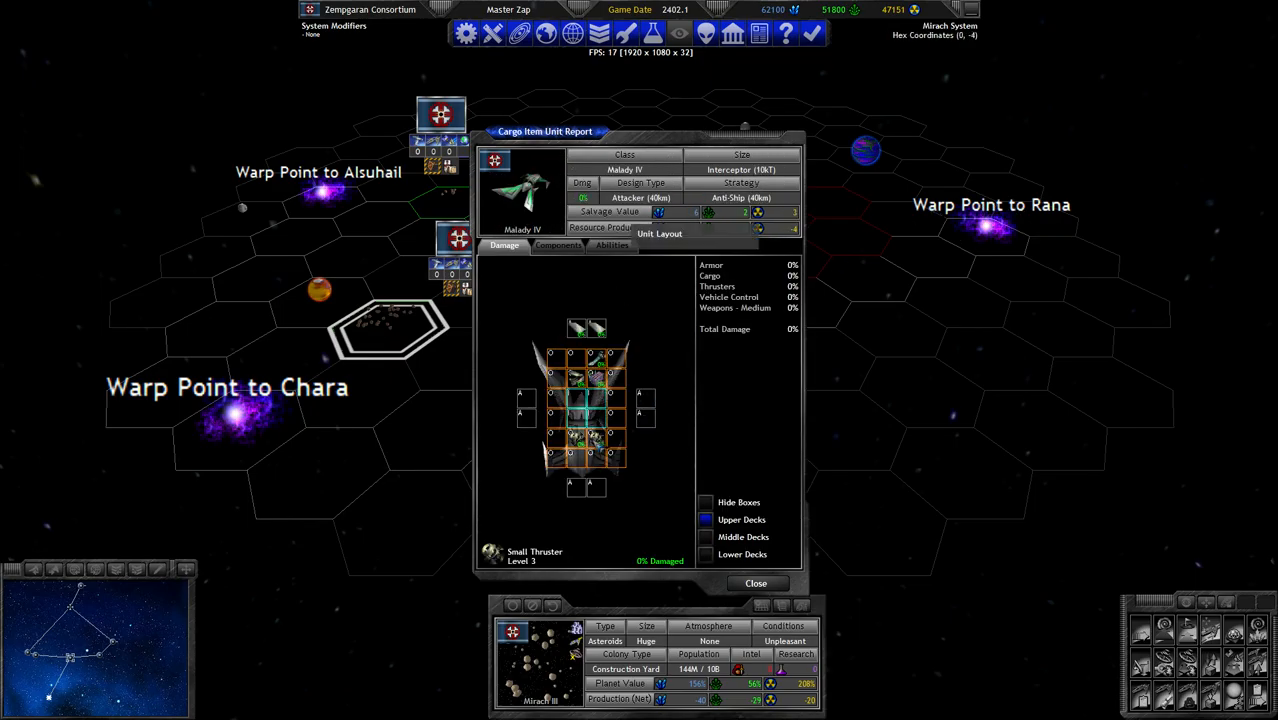
pyautogui.click(755, 583)
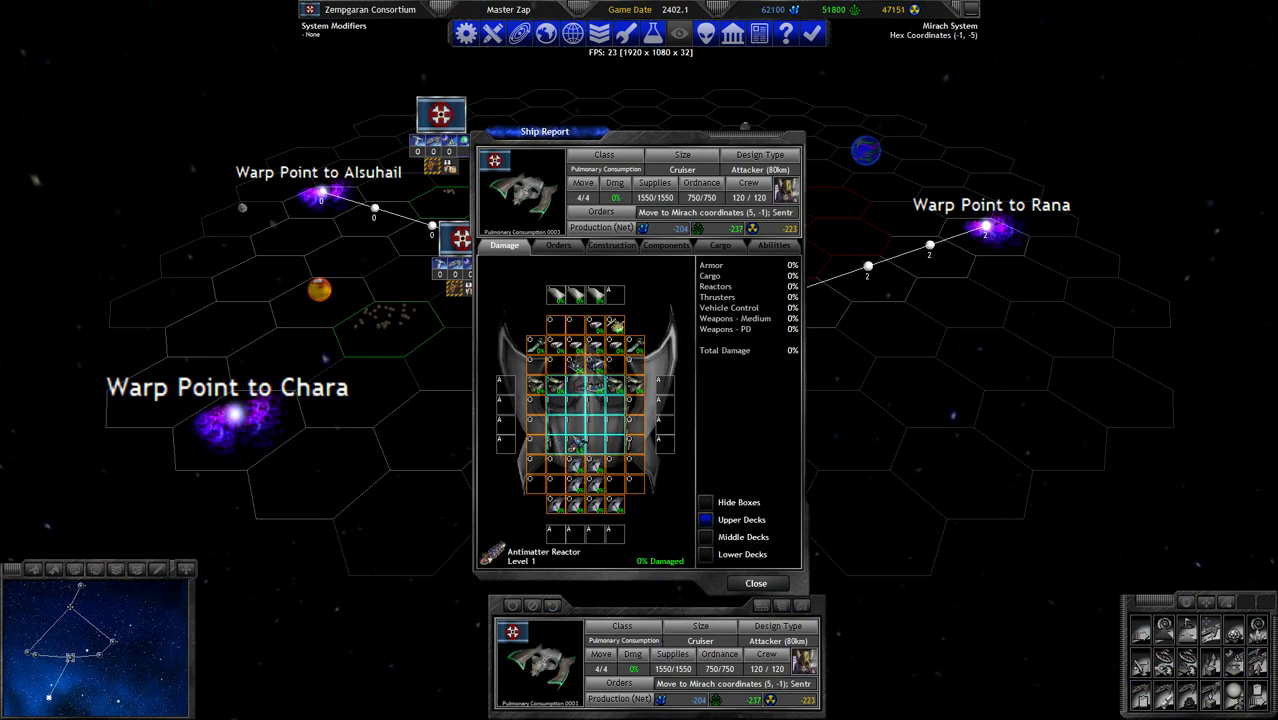
pyautogui.click(755, 583)
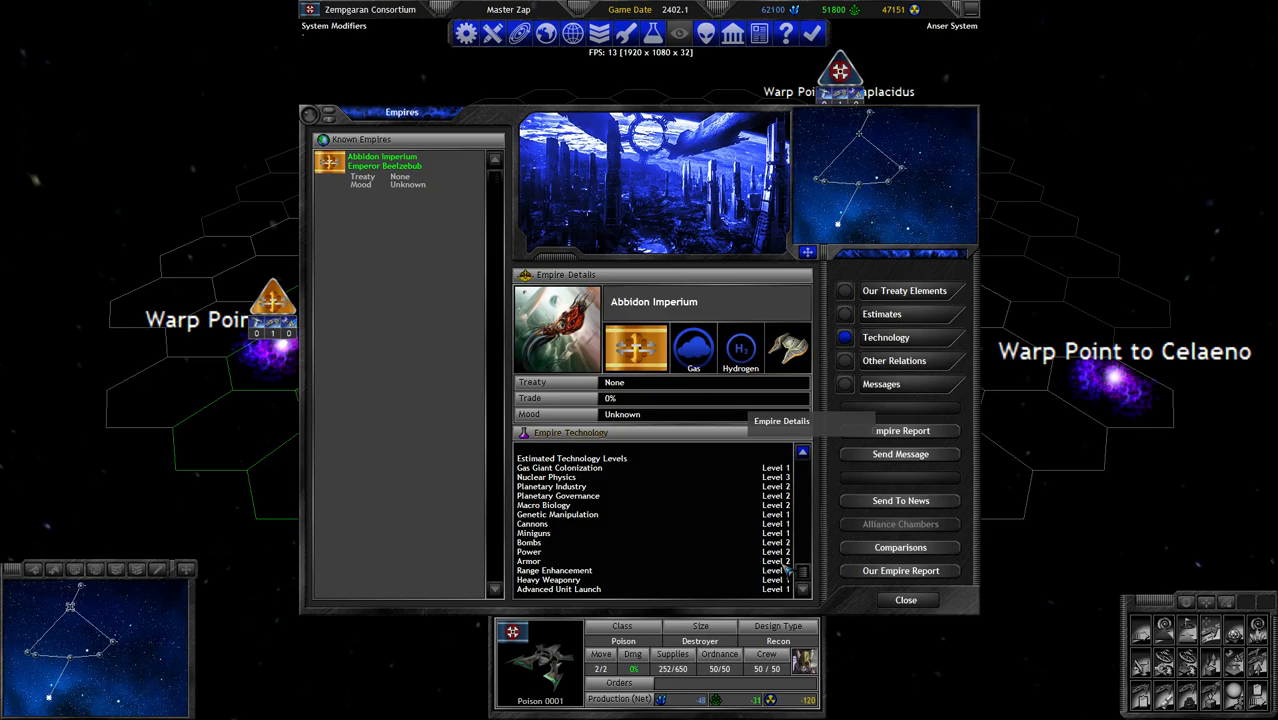
pyautogui.click(882, 313)
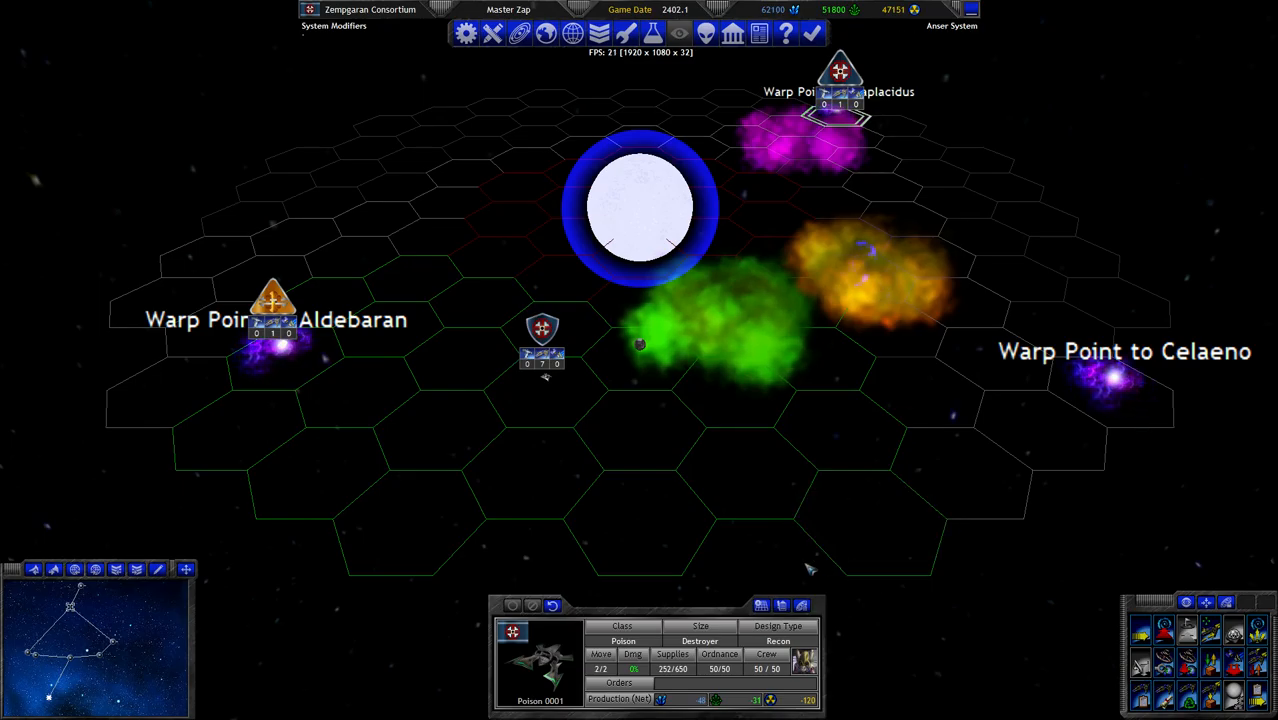
pyautogui.click(543, 475)
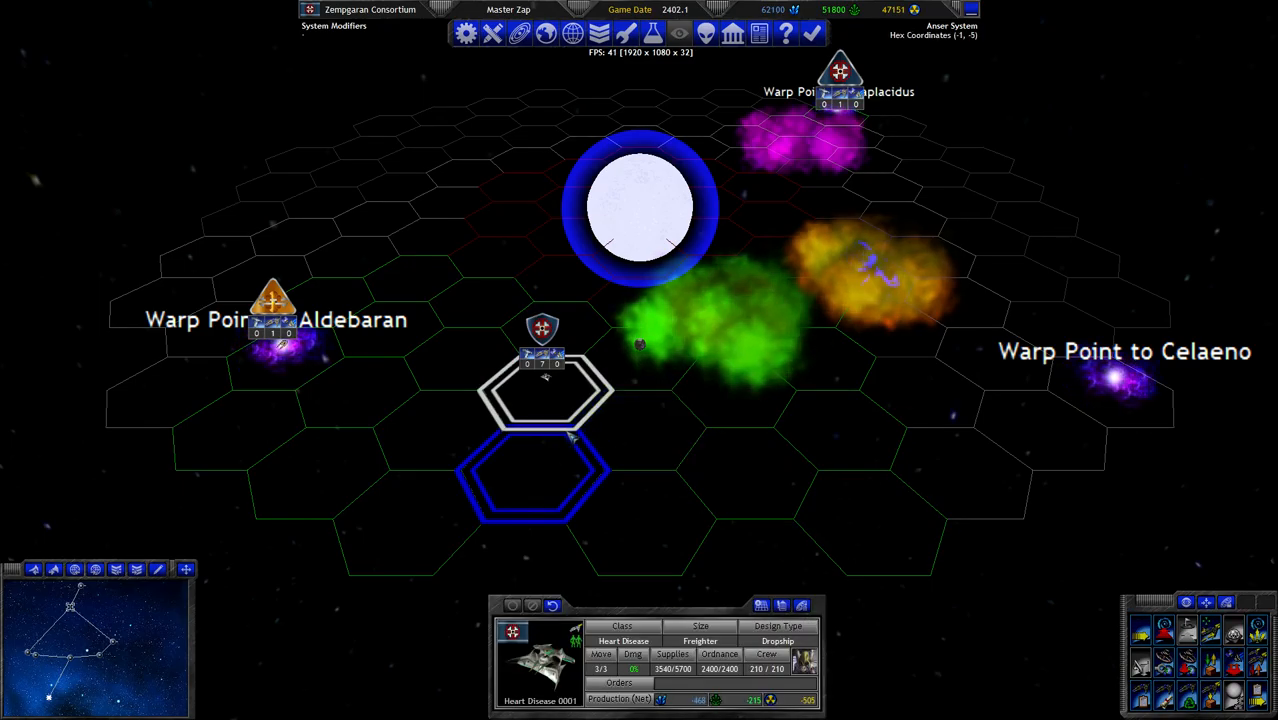
pyautogui.click(860, 273)
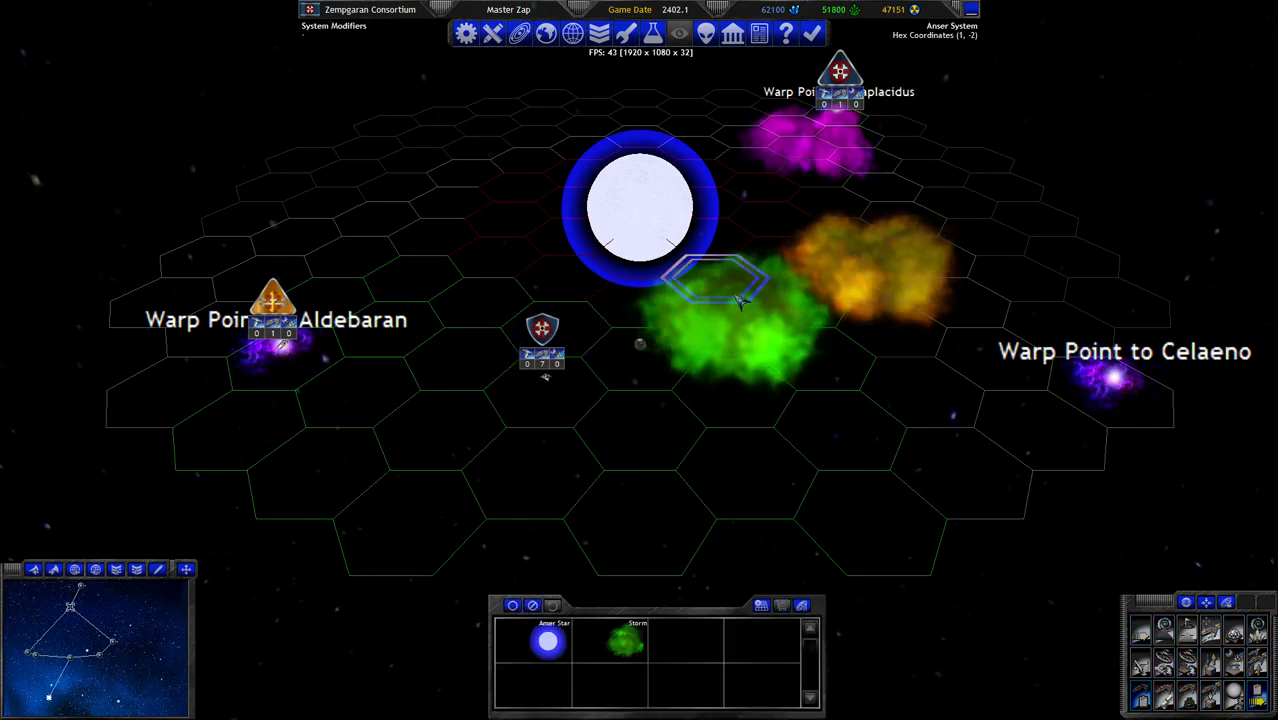
pyautogui.click(285, 350)
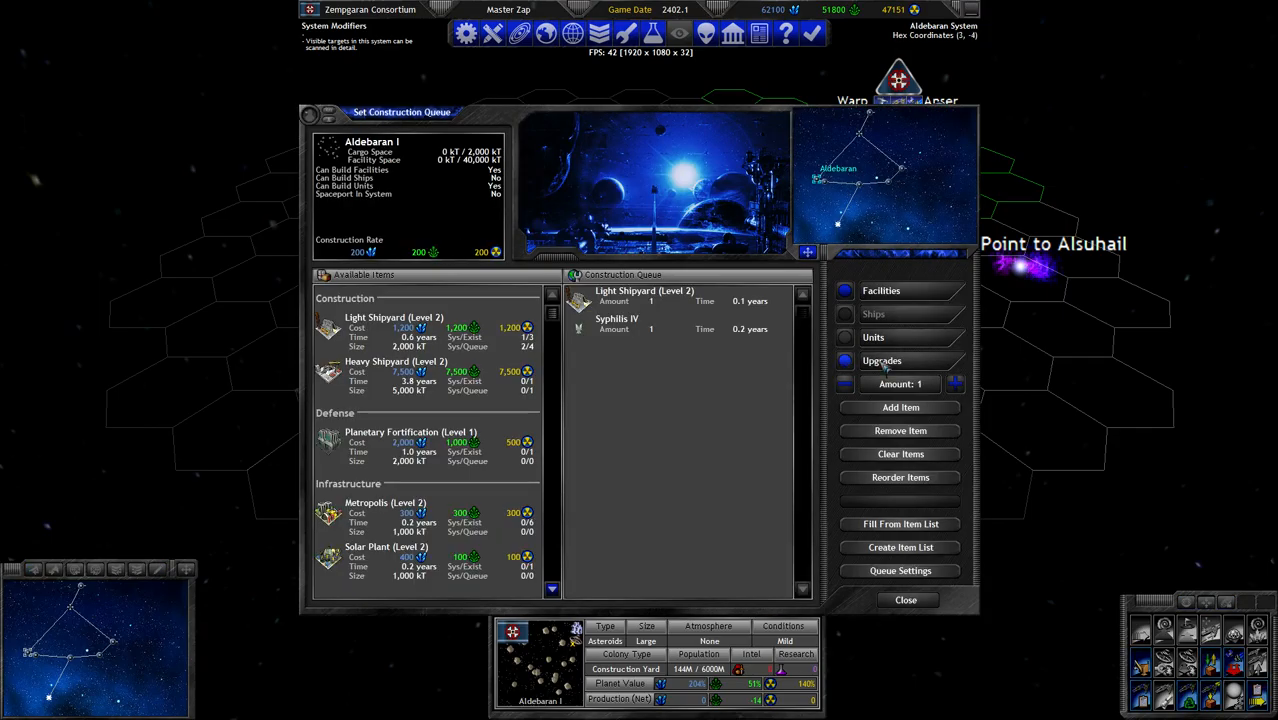
# Add a second Light Shipyard (Level 2) to Aldebaran I's construction queue
pyautogui.click(904, 599)
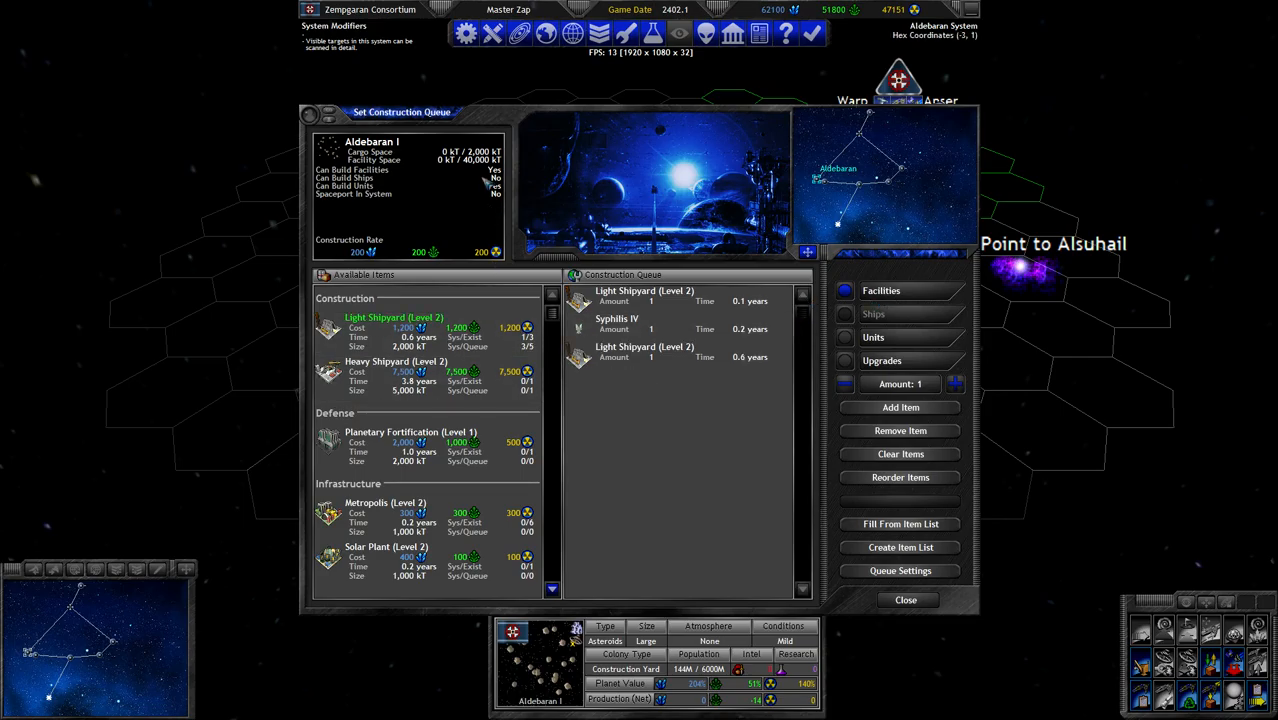
pyautogui.click(904, 599)
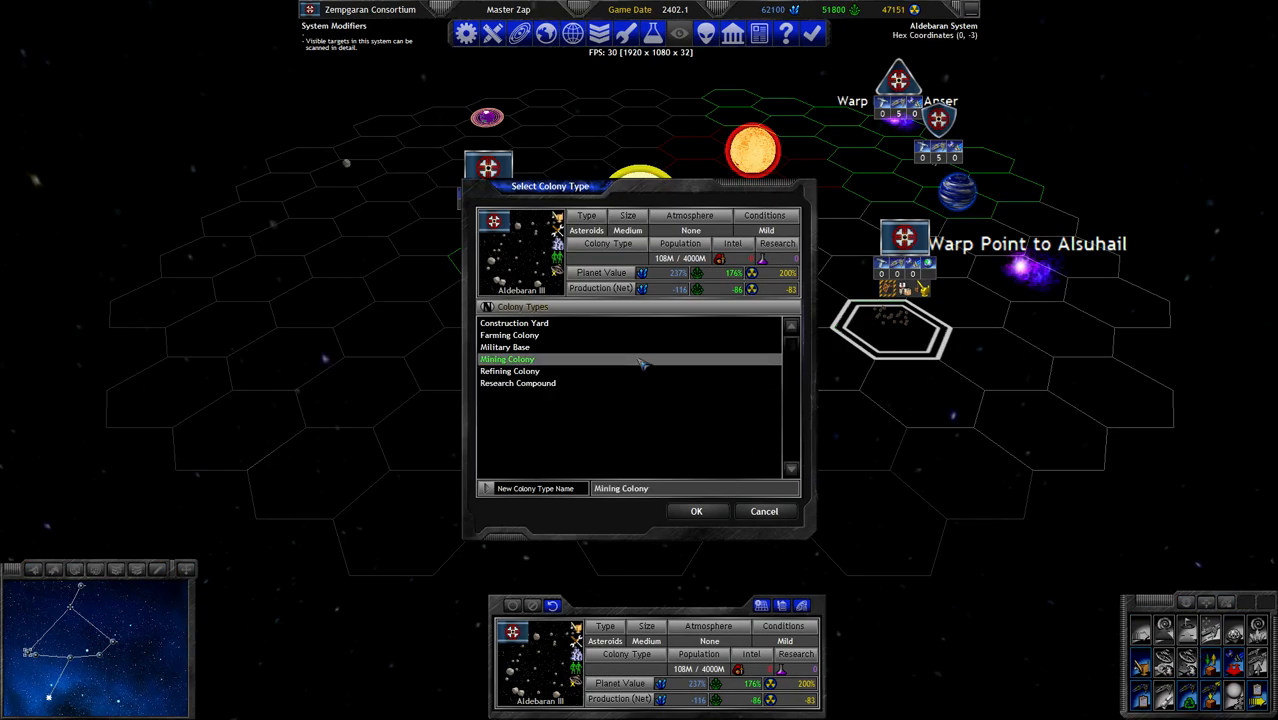
# Confirm Mining Colony for Aldebaran III and switch the queue to Alsuhail VI
pyautogui.click(696, 511)
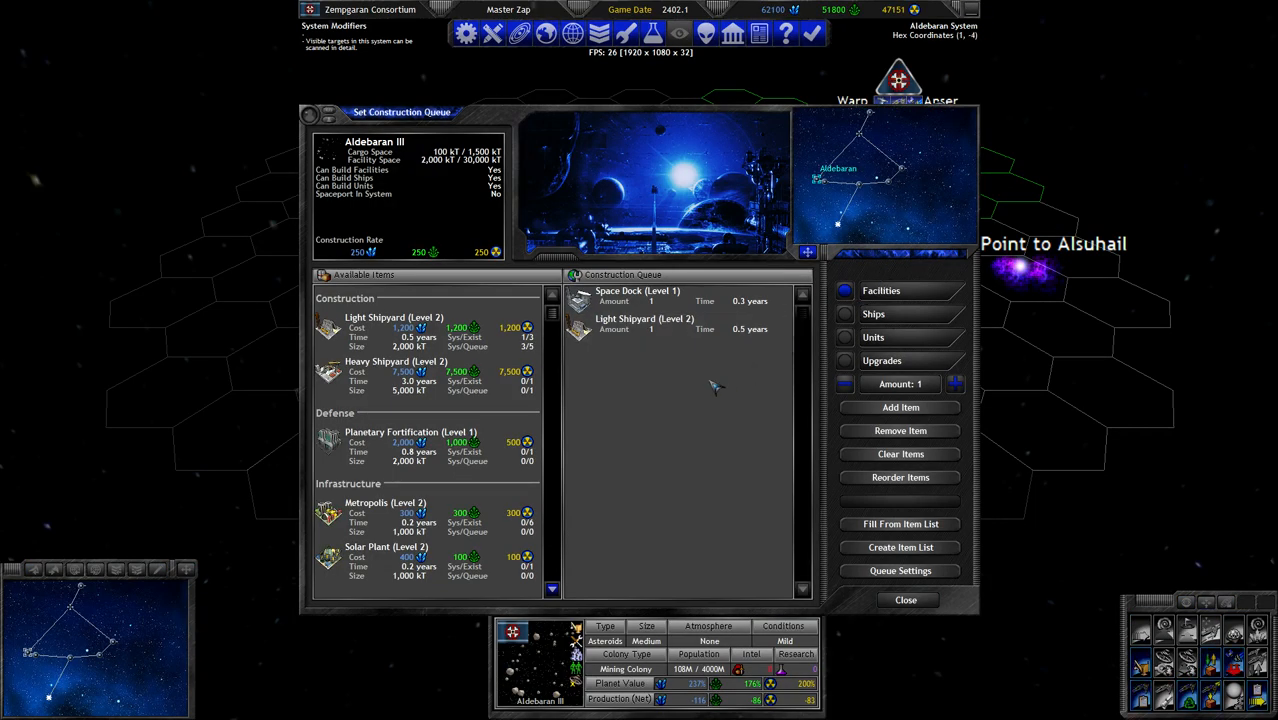
pyautogui.click(904, 599)
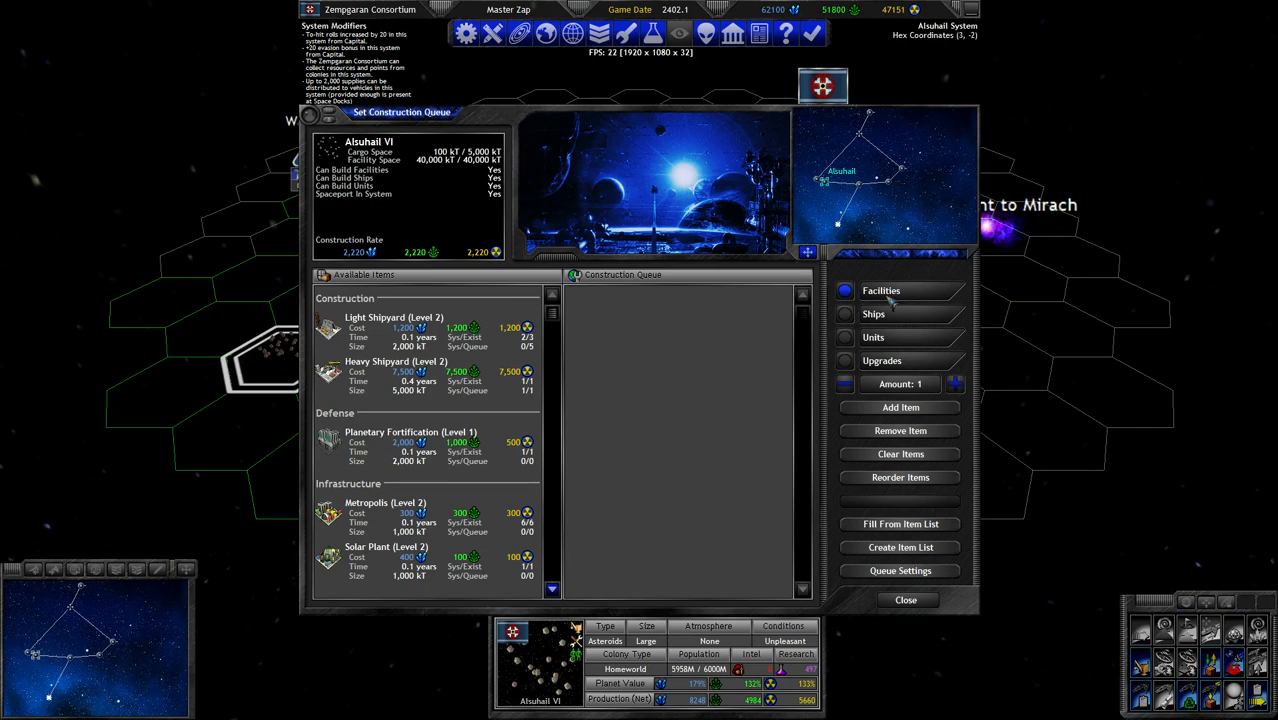
# Show the Research window with Orbital Industry at 17% spending
pyautogui.click(873, 313)
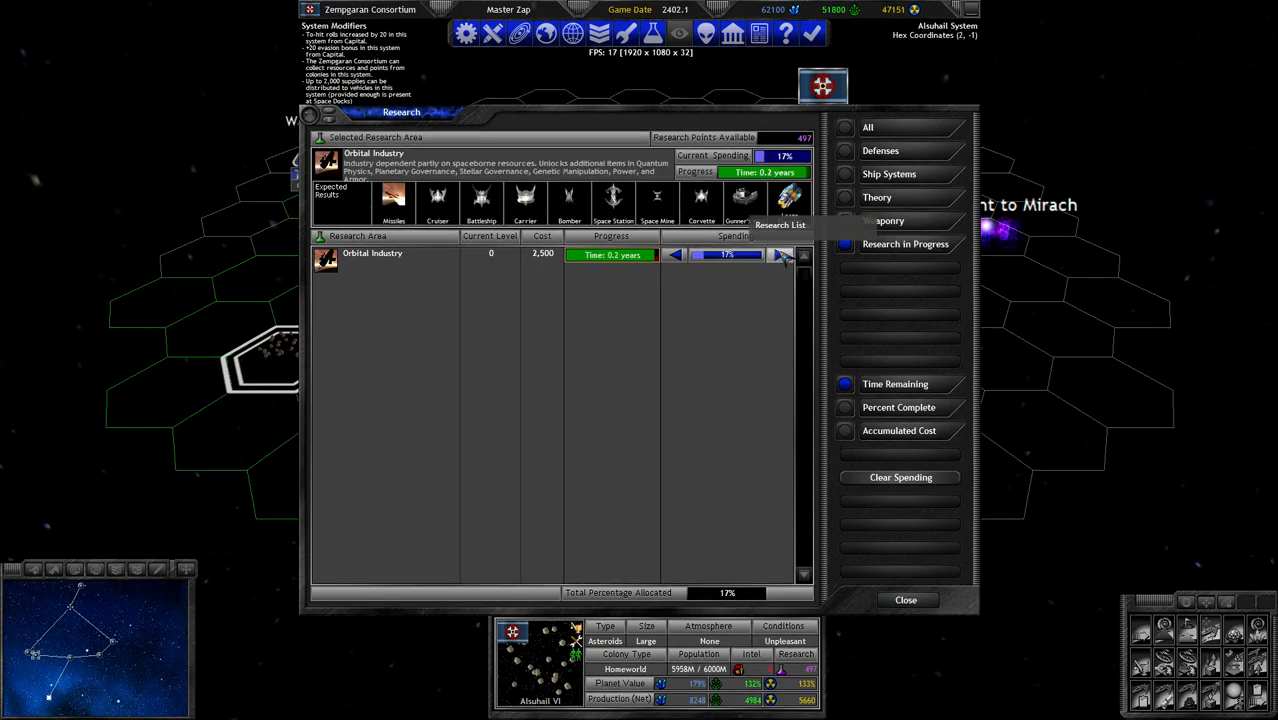
# Raise Orbital Industry to 20% and put 80% into Theory's Quantum Physics
pyautogui.click(779, 254)
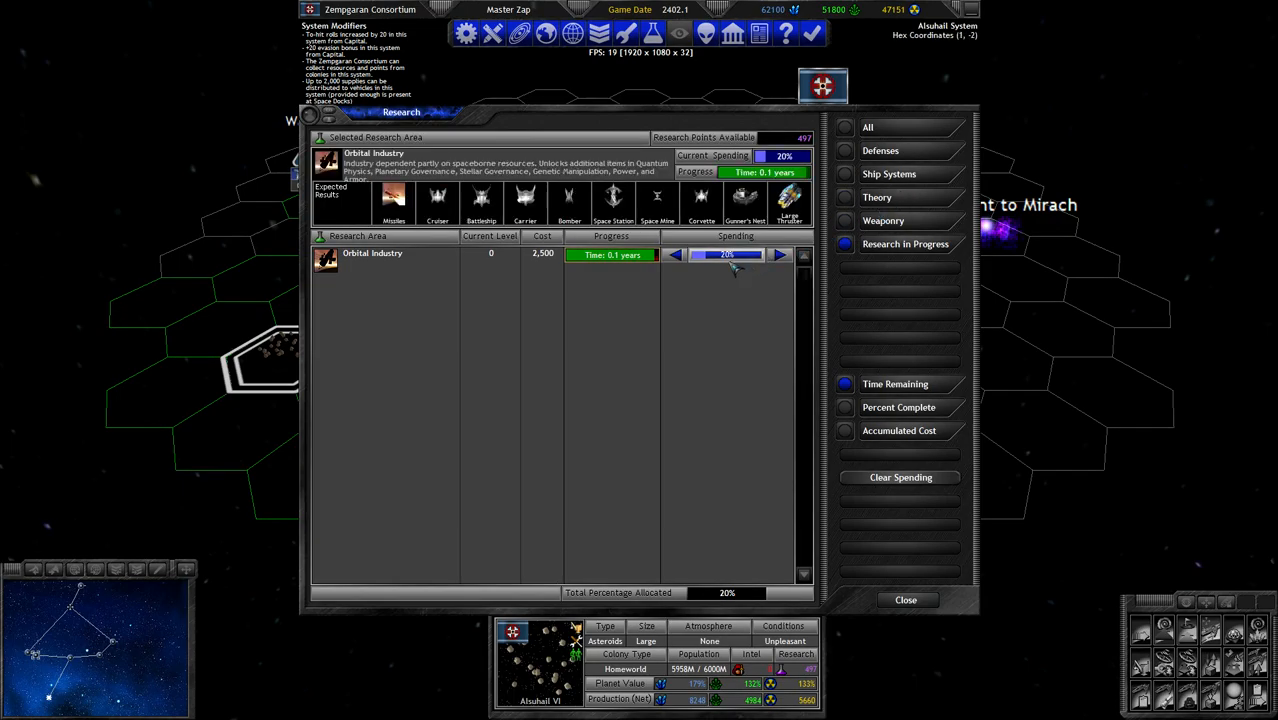
pyautogui.click(883, 220)
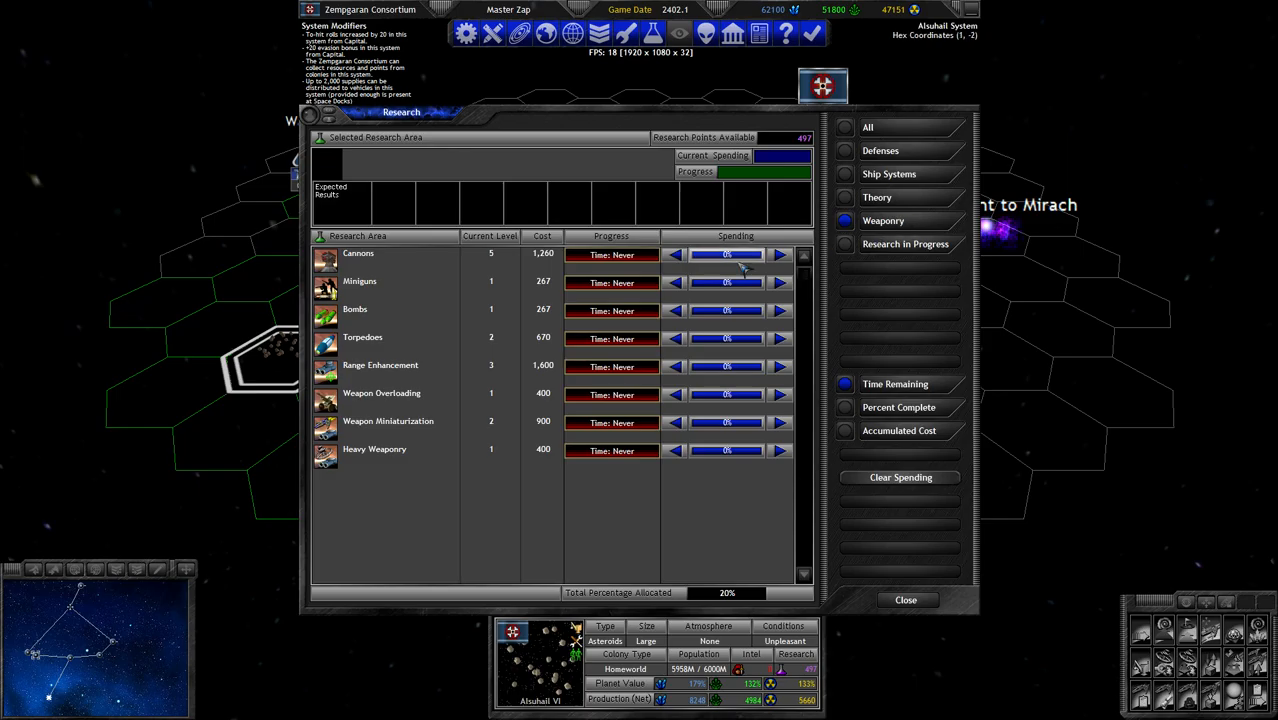
pyautogui.click(359, 281)
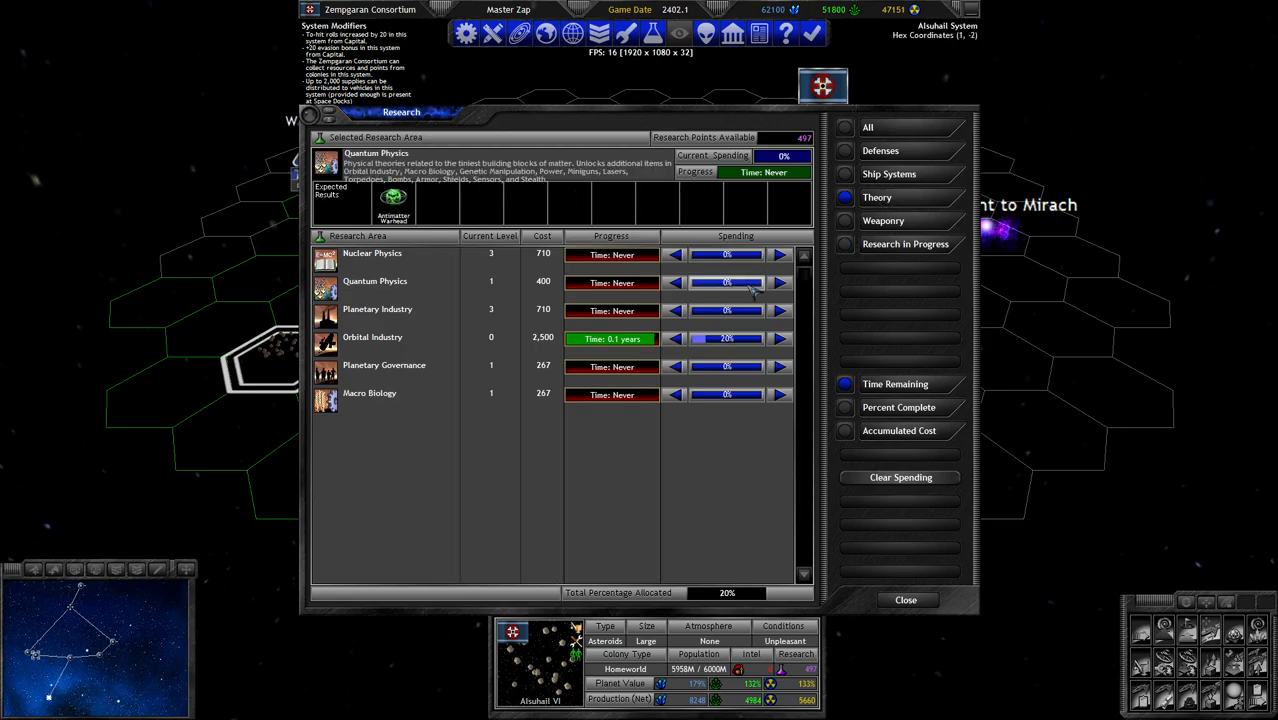
pyautogui.click(780, 282)
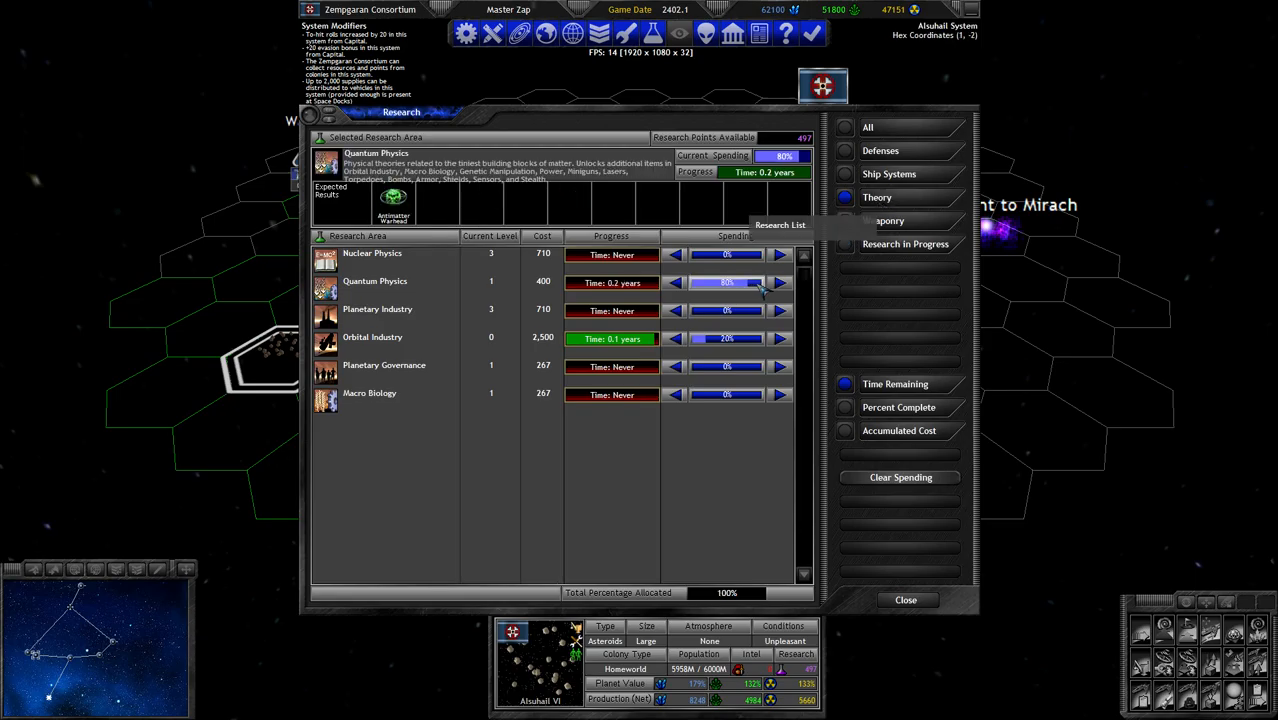
pyautogui.click(844, 173)
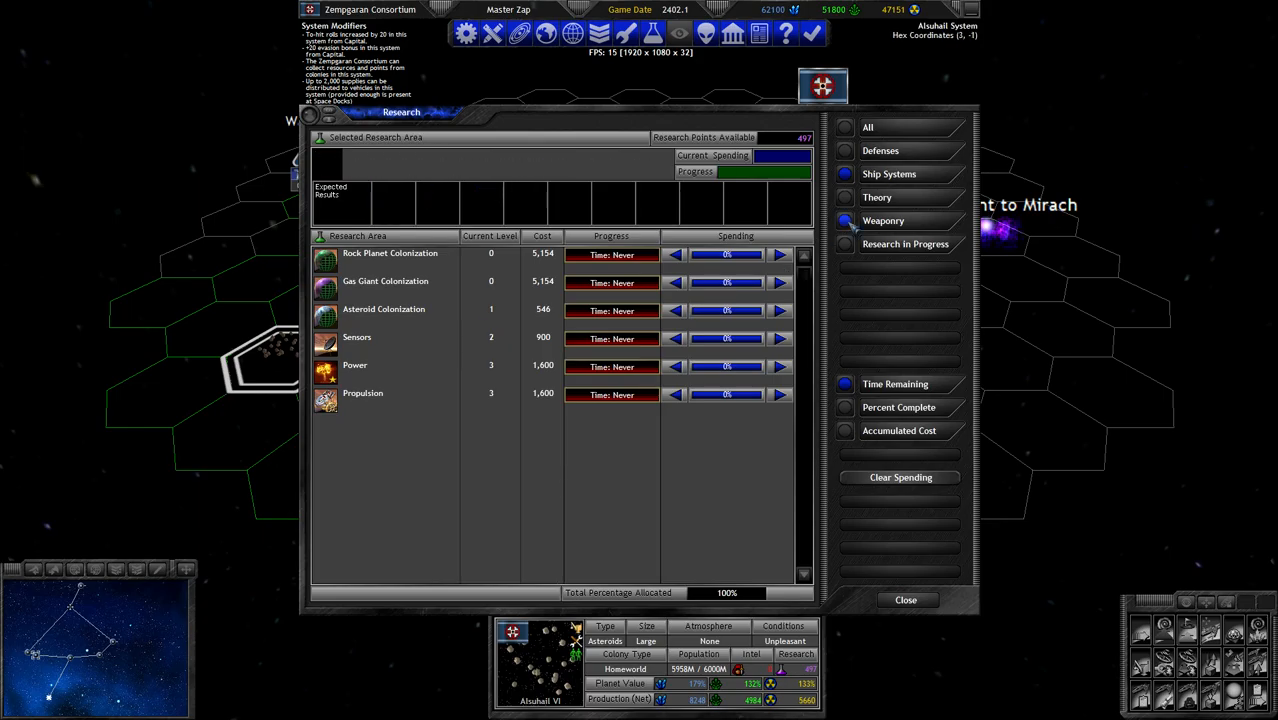
pyautogui.click(905, 243)
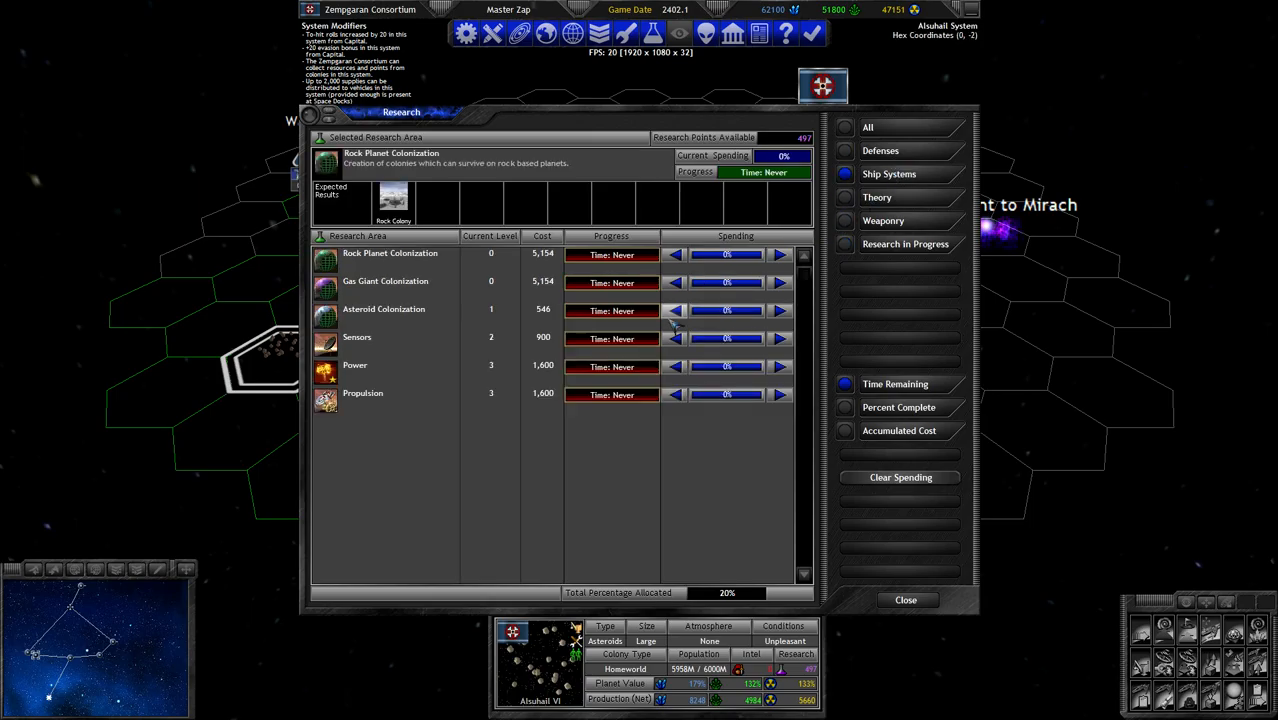
pyautogui.click(780, 338)
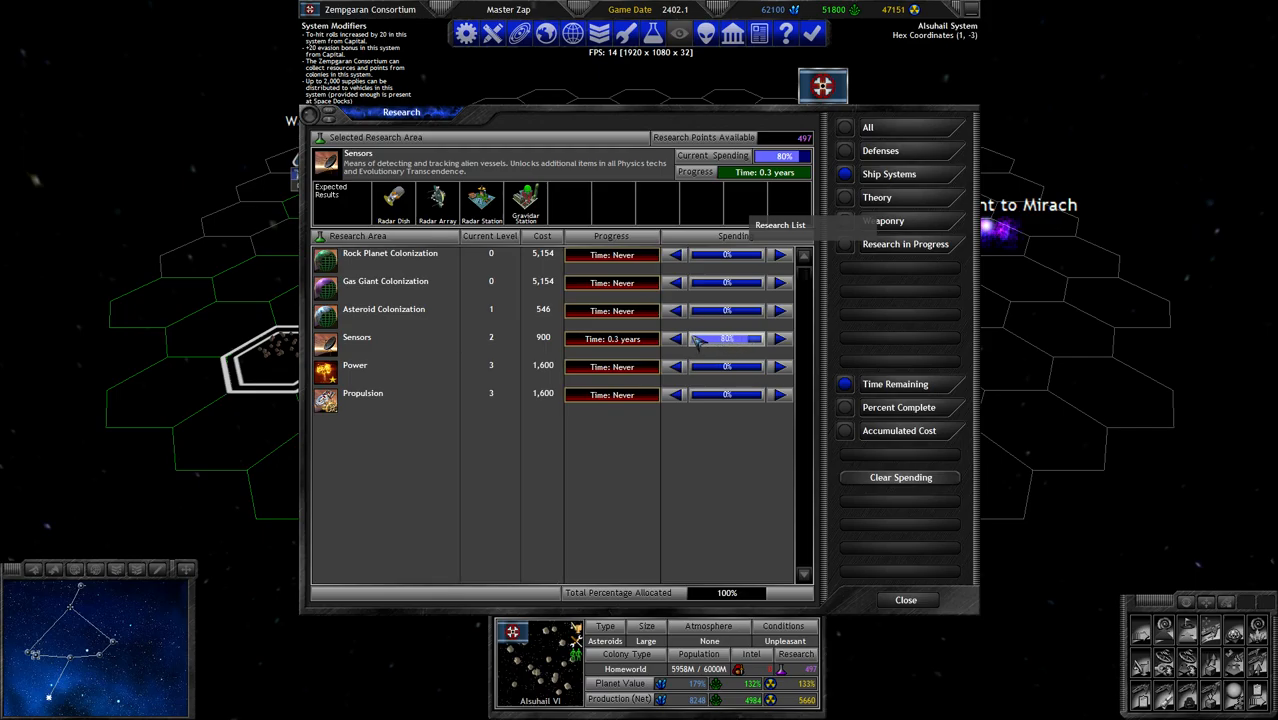
pyautogui.click(876, 197)
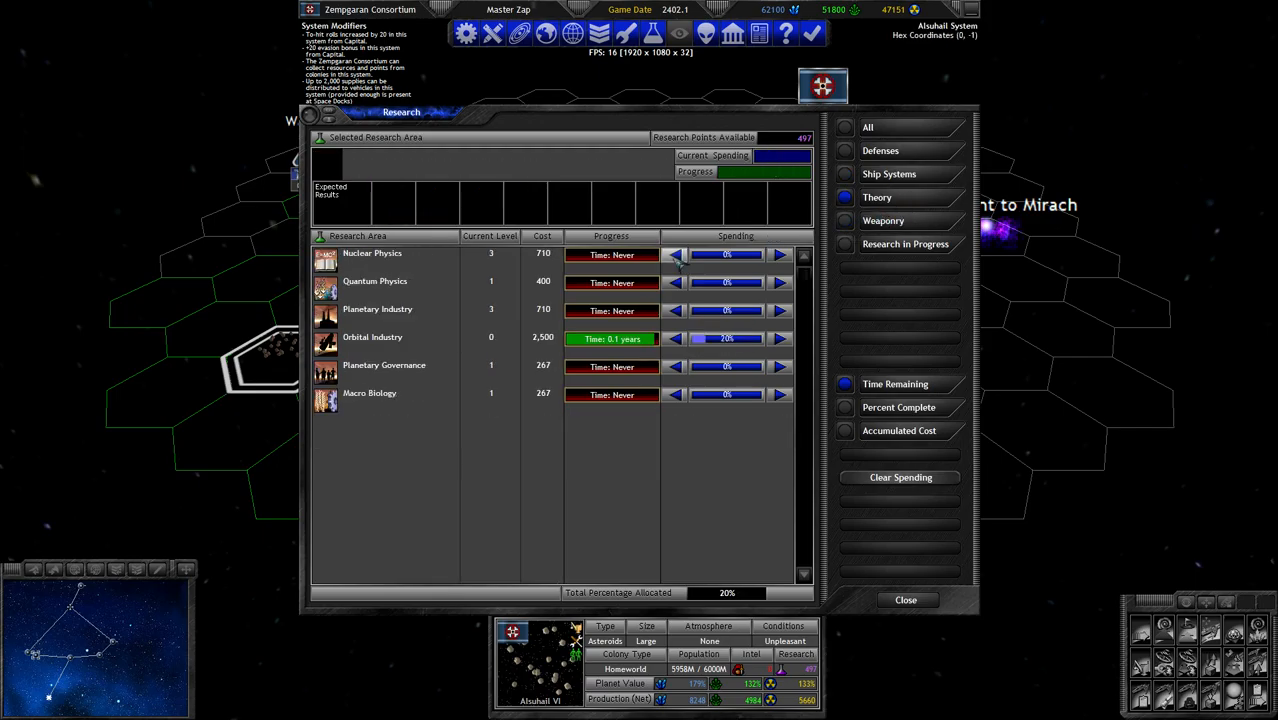
pyautogui.click(781, 282)
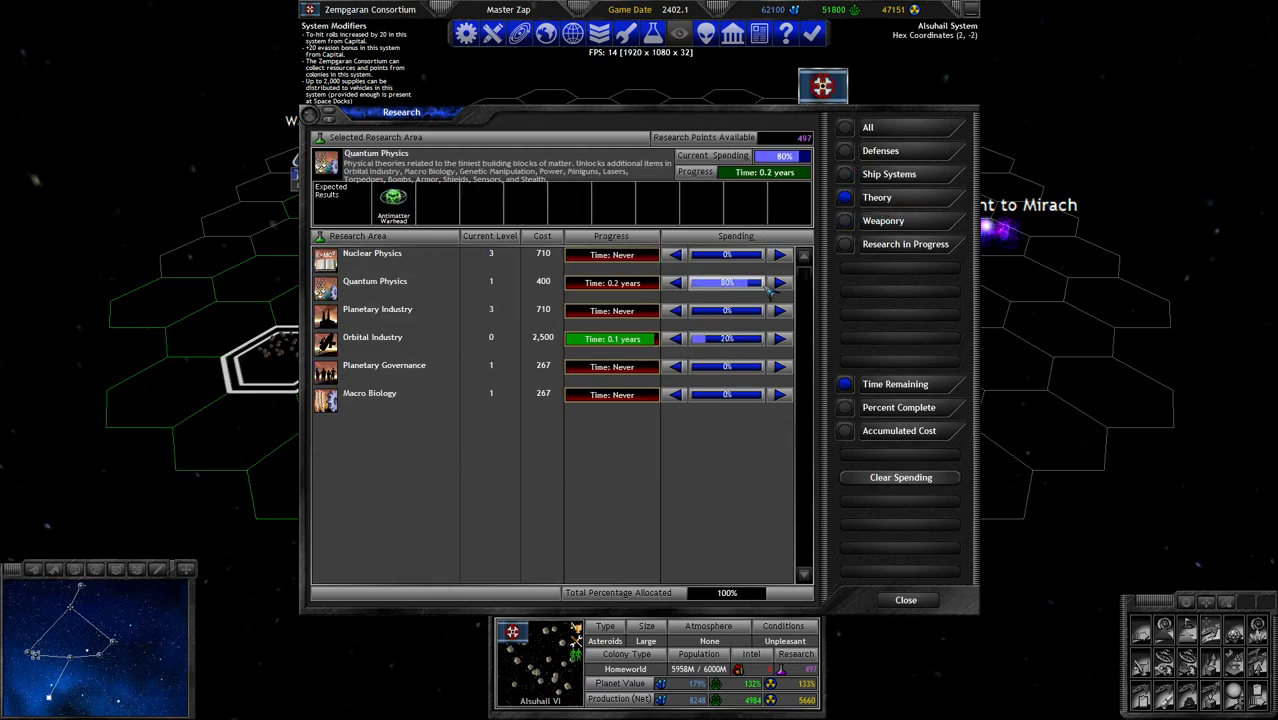
pyautogui.click(372, 253)
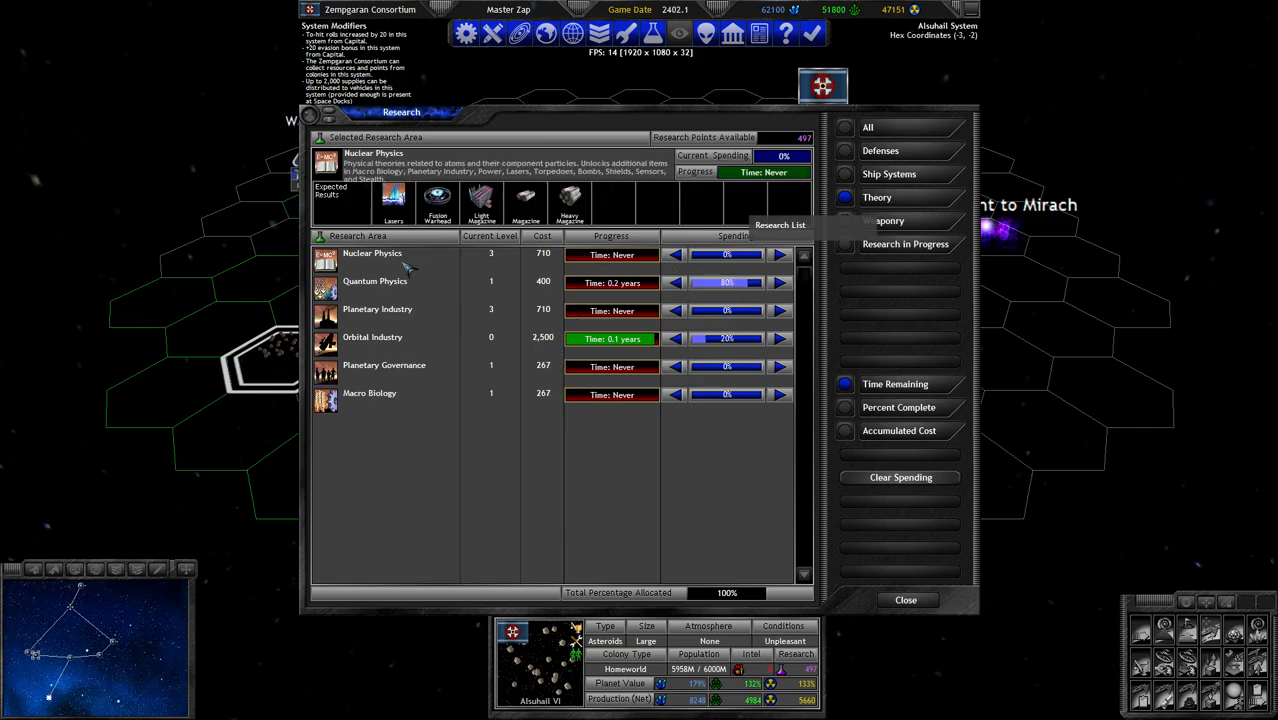
pyautogui.click(370, 392)
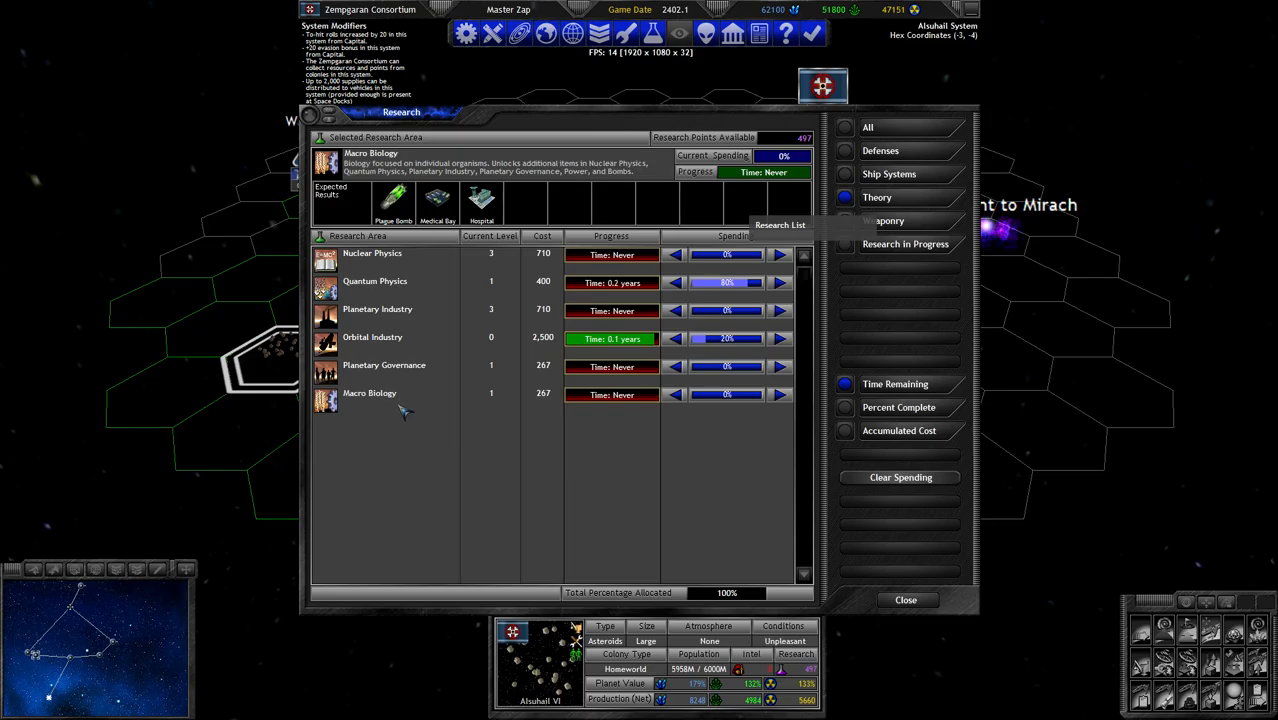
pyautogui.click(375, 281)
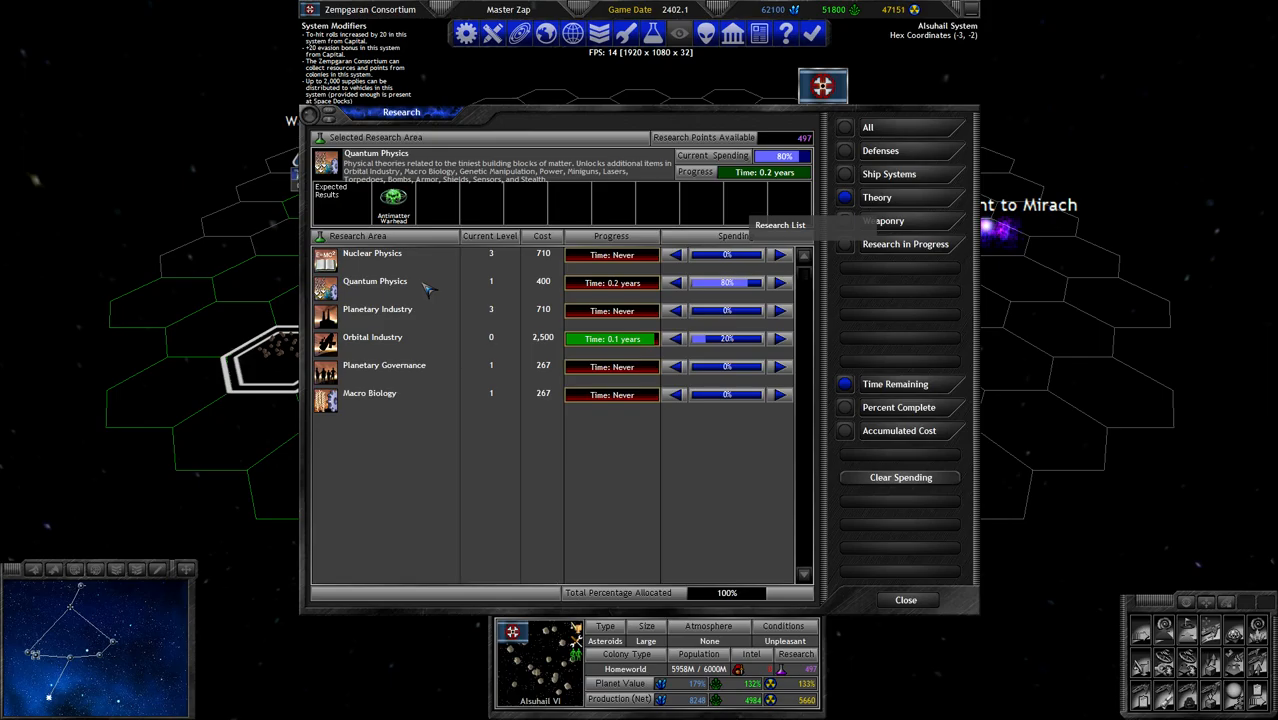
pyautogui.moveTo(463, 290)
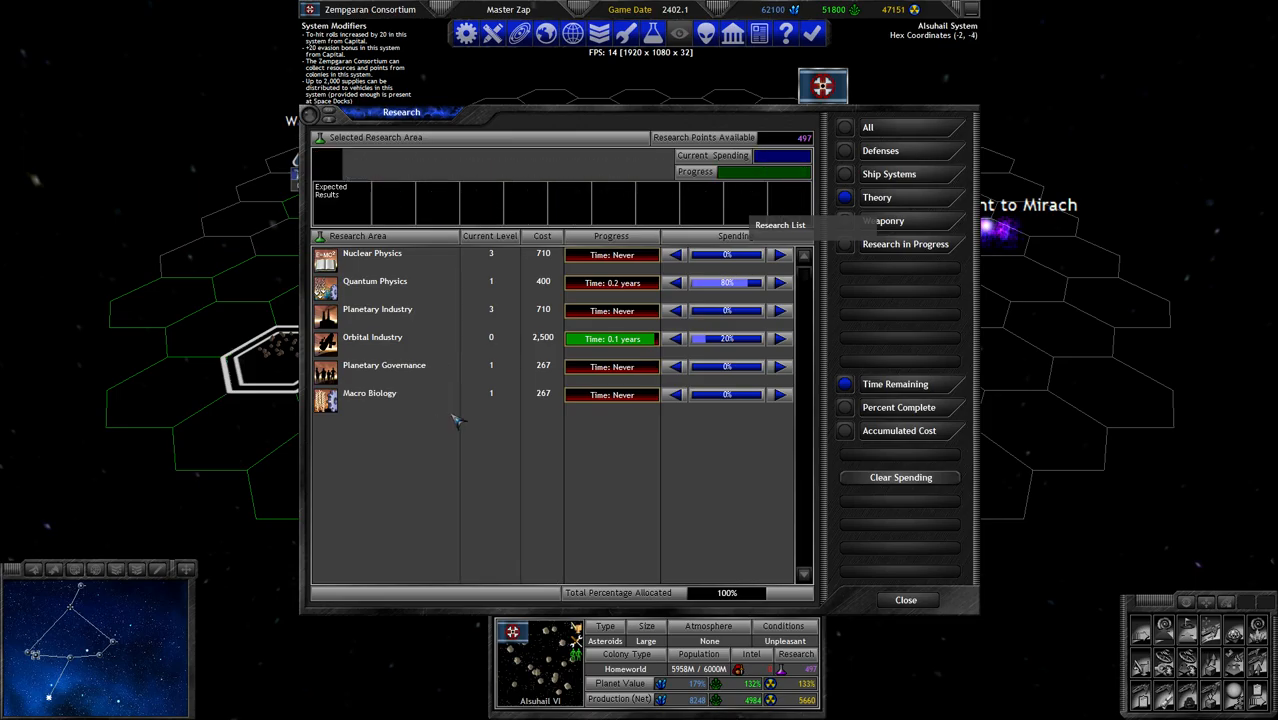
pyautogui.click(375, 281)
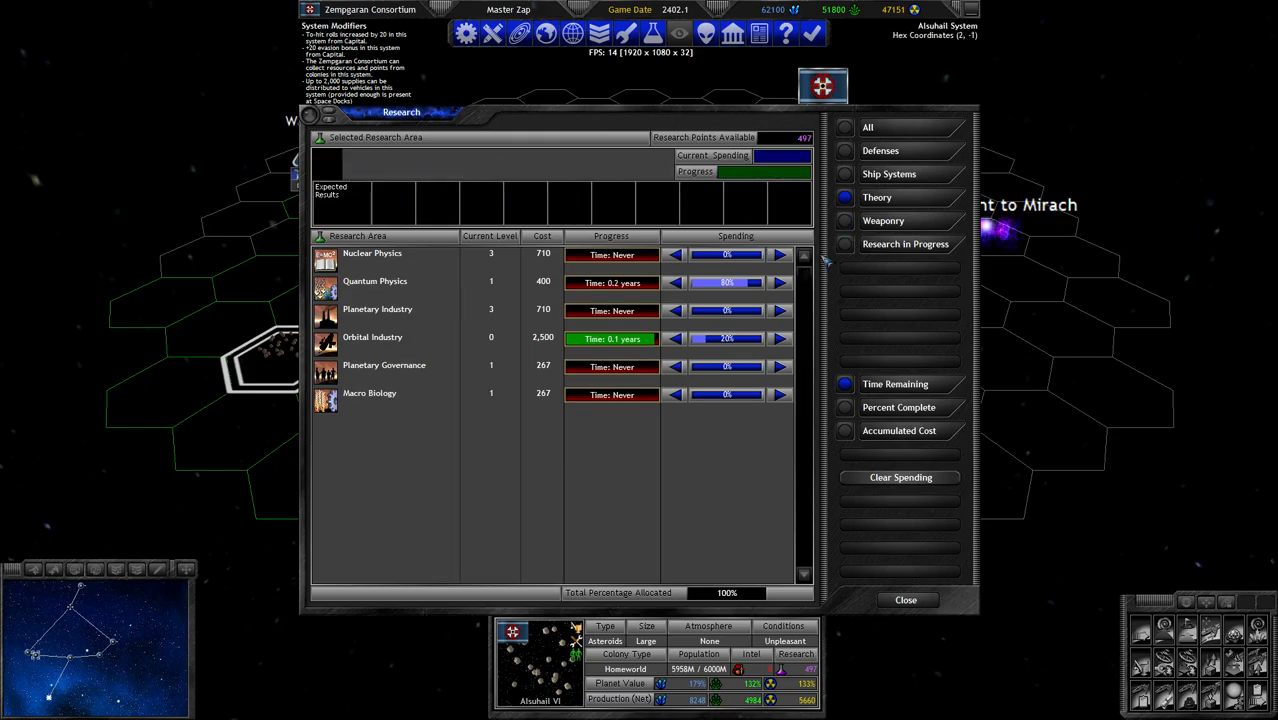
# Open the Torpedoes research details under the Weaponry research areas
pyautogui.click(883, 220)
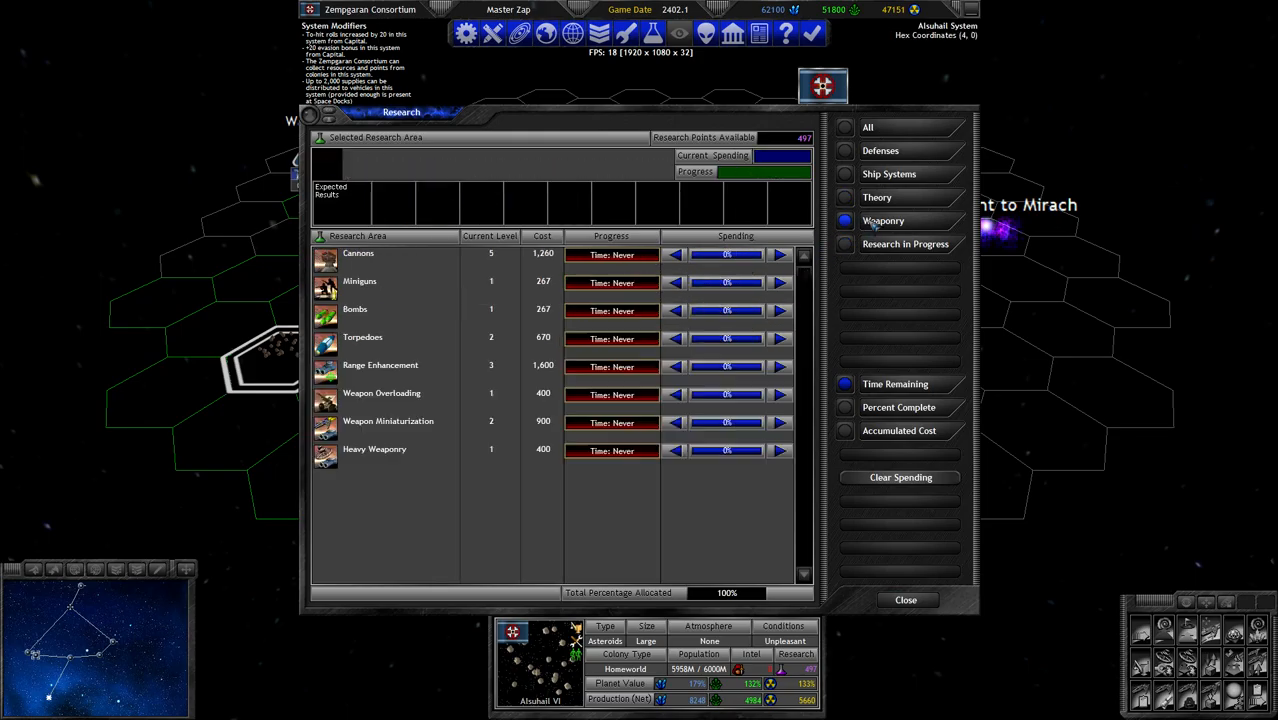
pyautogui.click(362, 337)
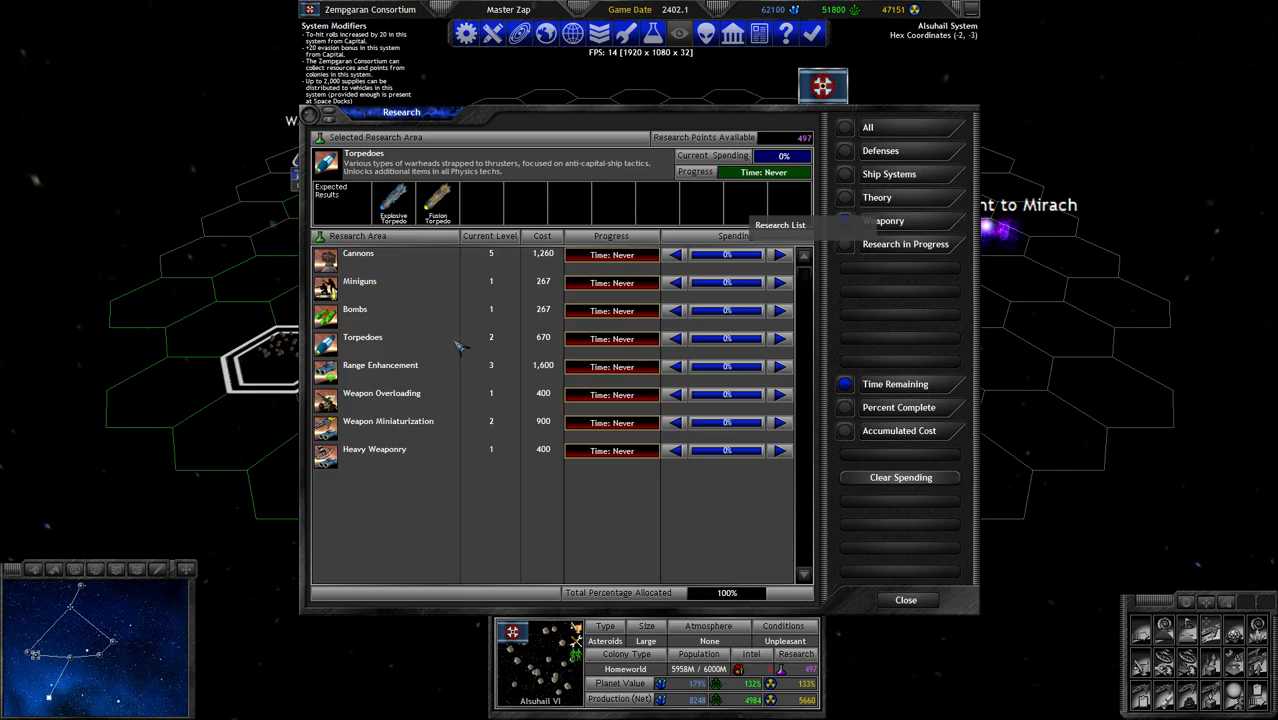
pyautogui.click(904, 599)
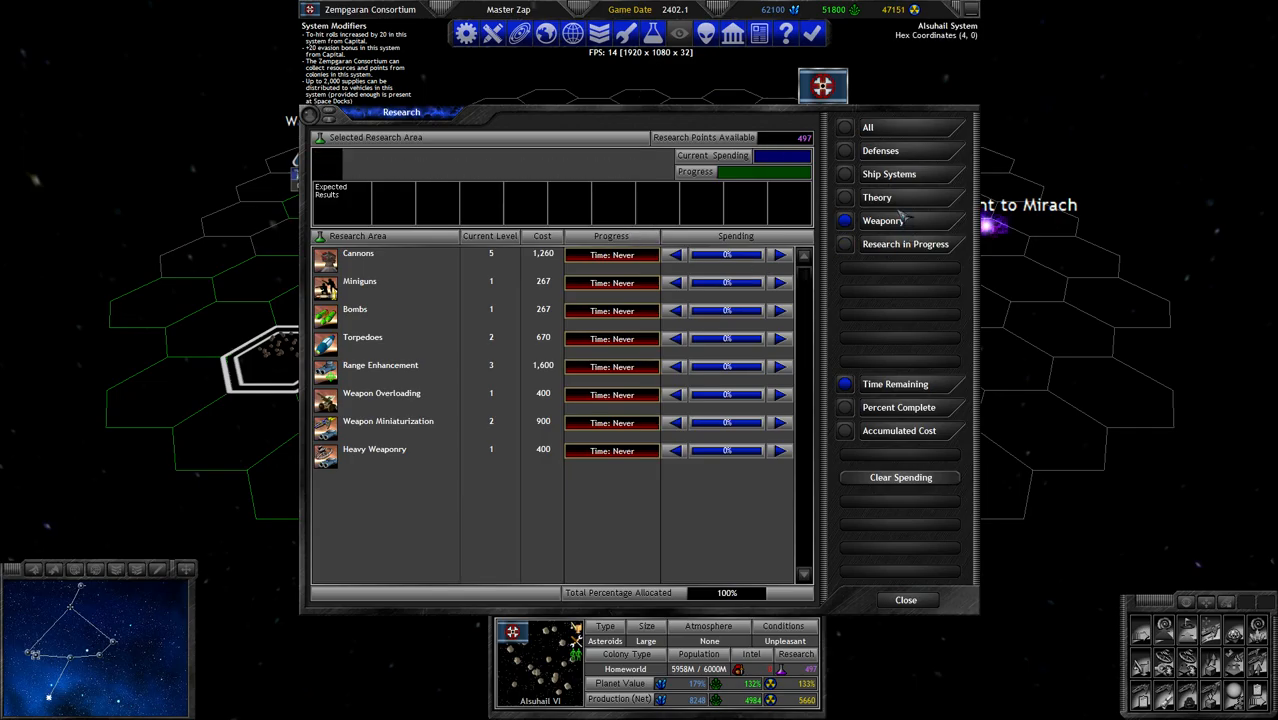
# Remove Quantum Physics spending and give Torpedoes the 80% research share
pyautogui.click(905, 244)
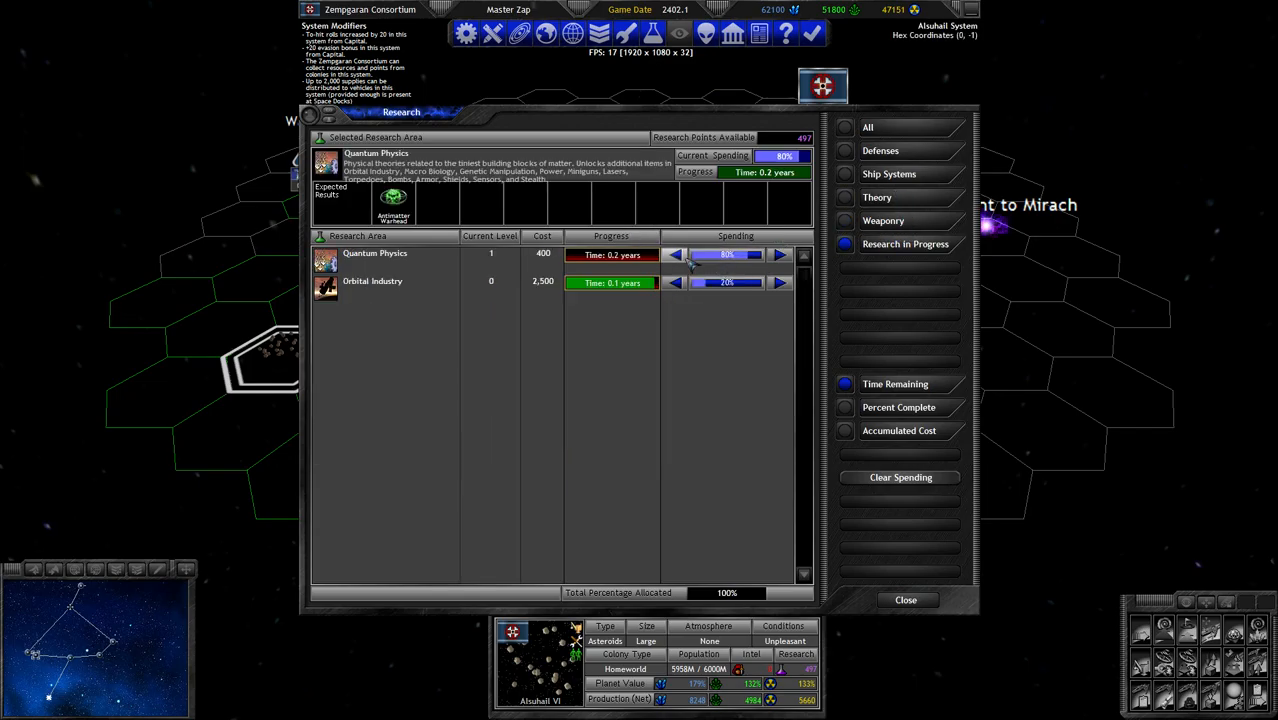
pyautogui.click(674, 254)
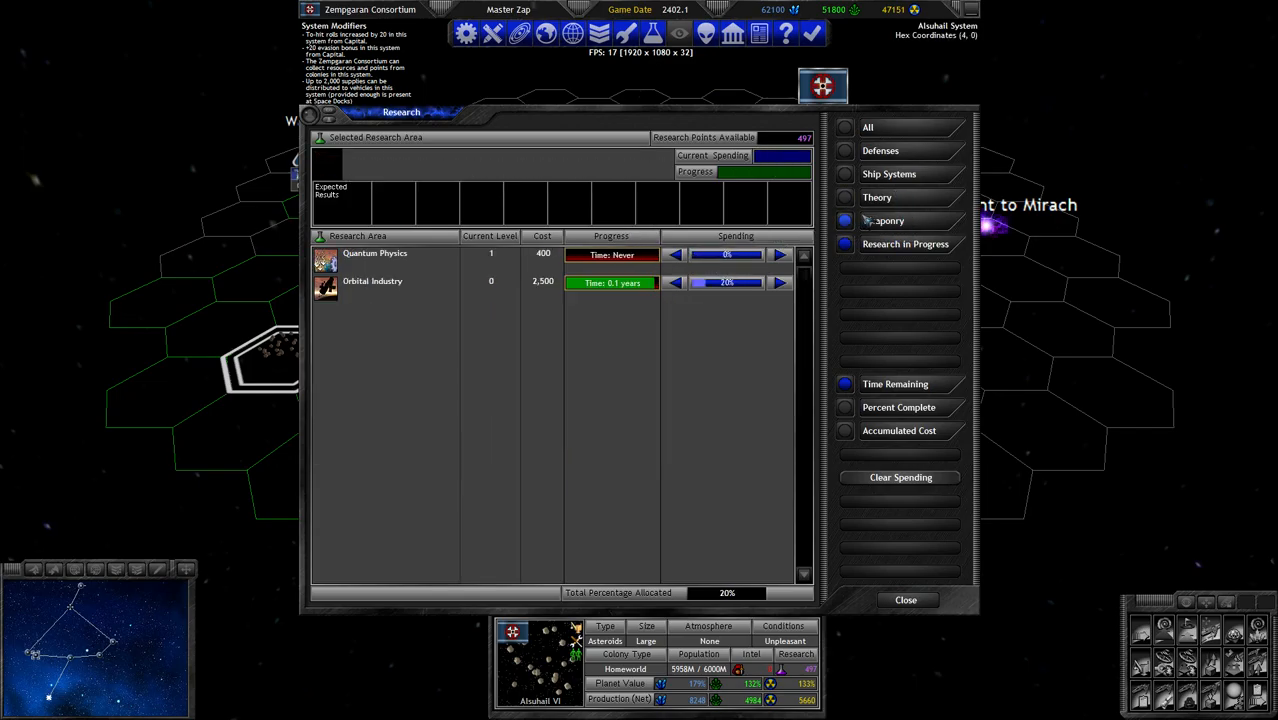
pyautogui.click(883, 220)
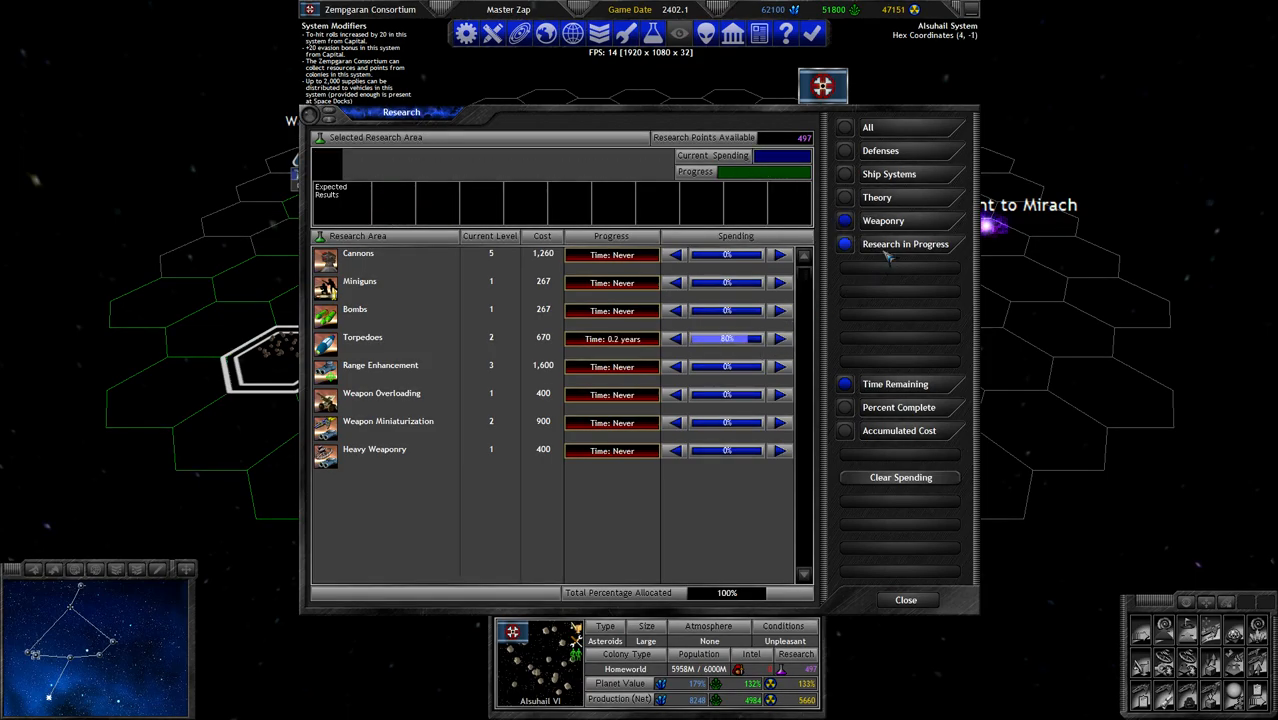
pyautogui.click(904, 599)
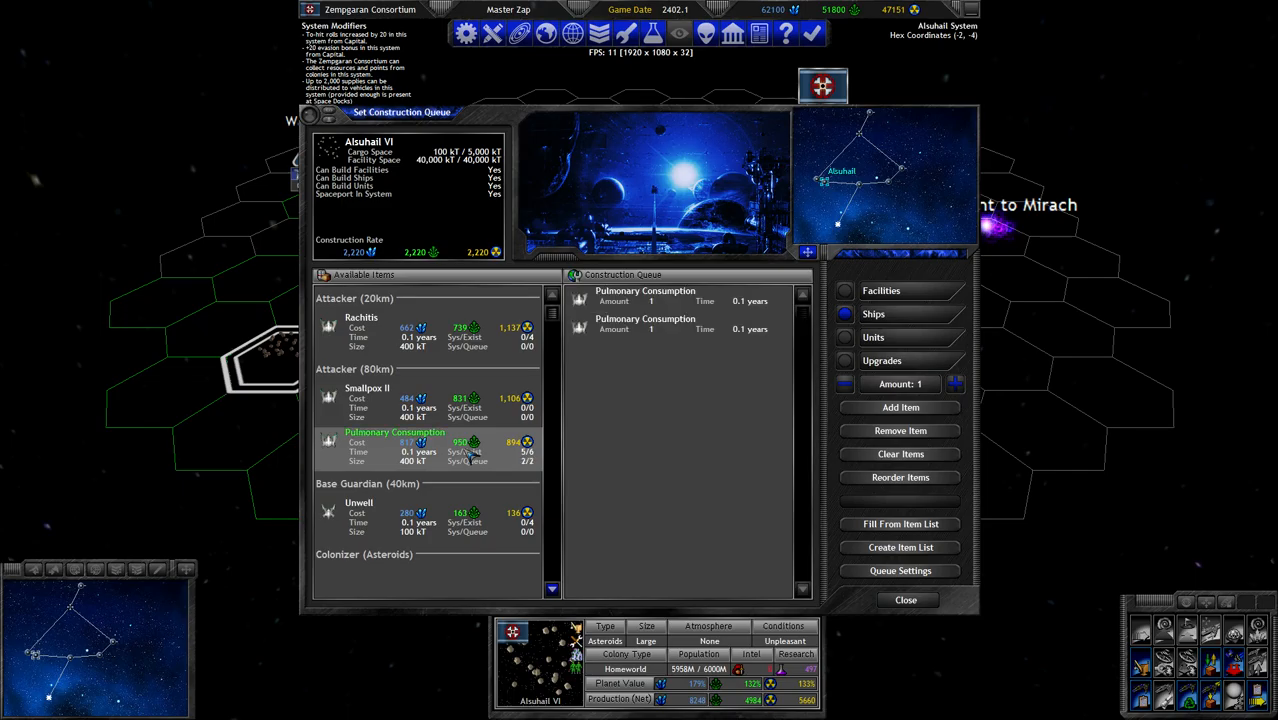
# Close the construction queue, then end and confirm the turn to save the player file
pyautogui.click(905, 599)
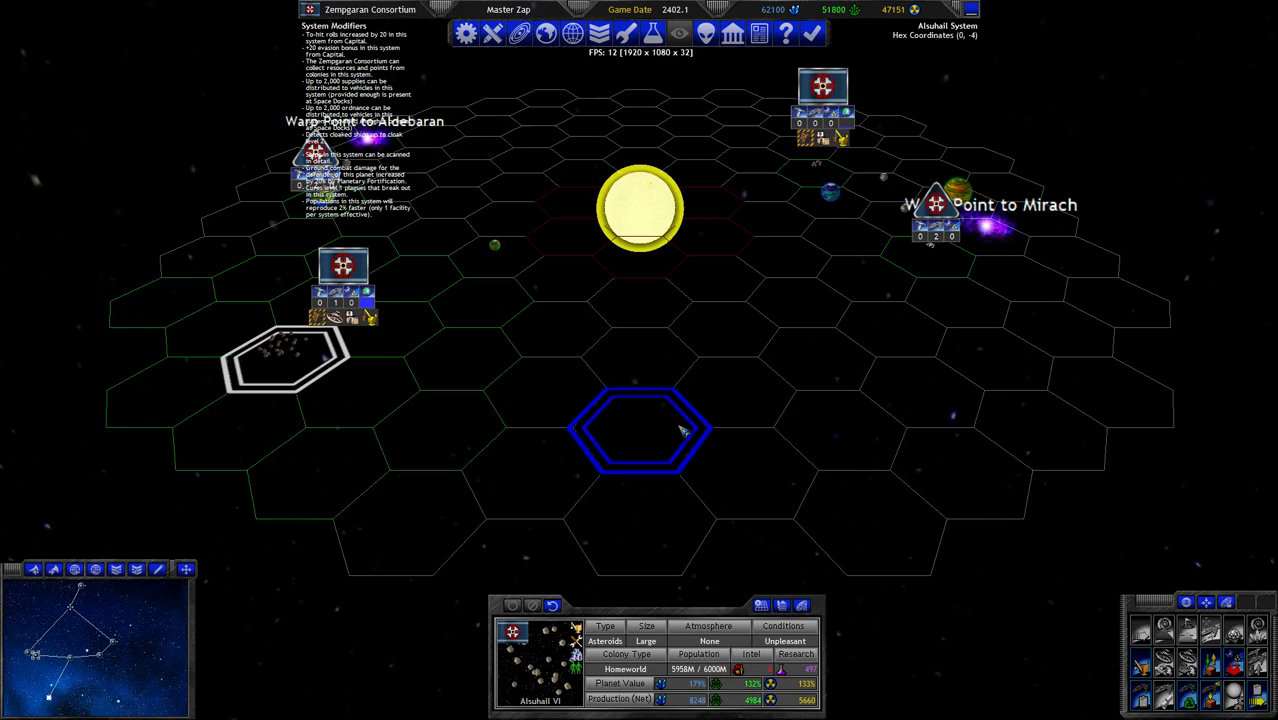
pyautogui.click(812, 33)
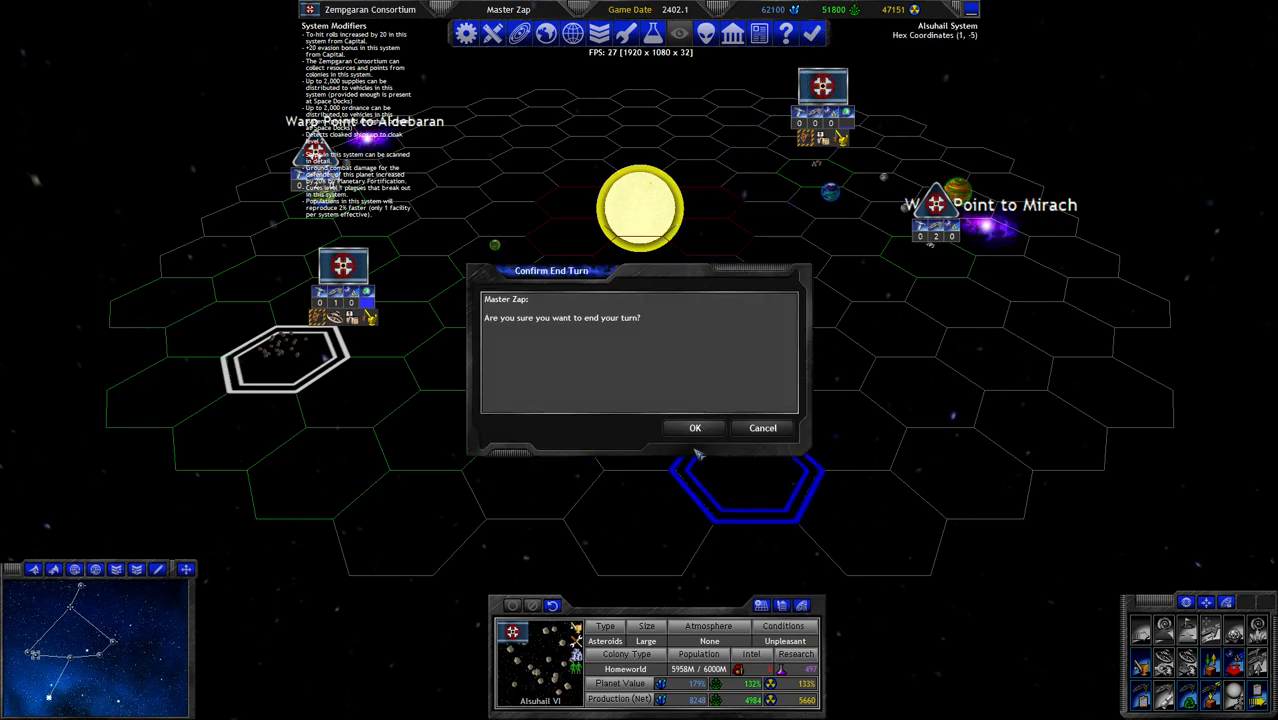
pyautogui.click(695, 428)
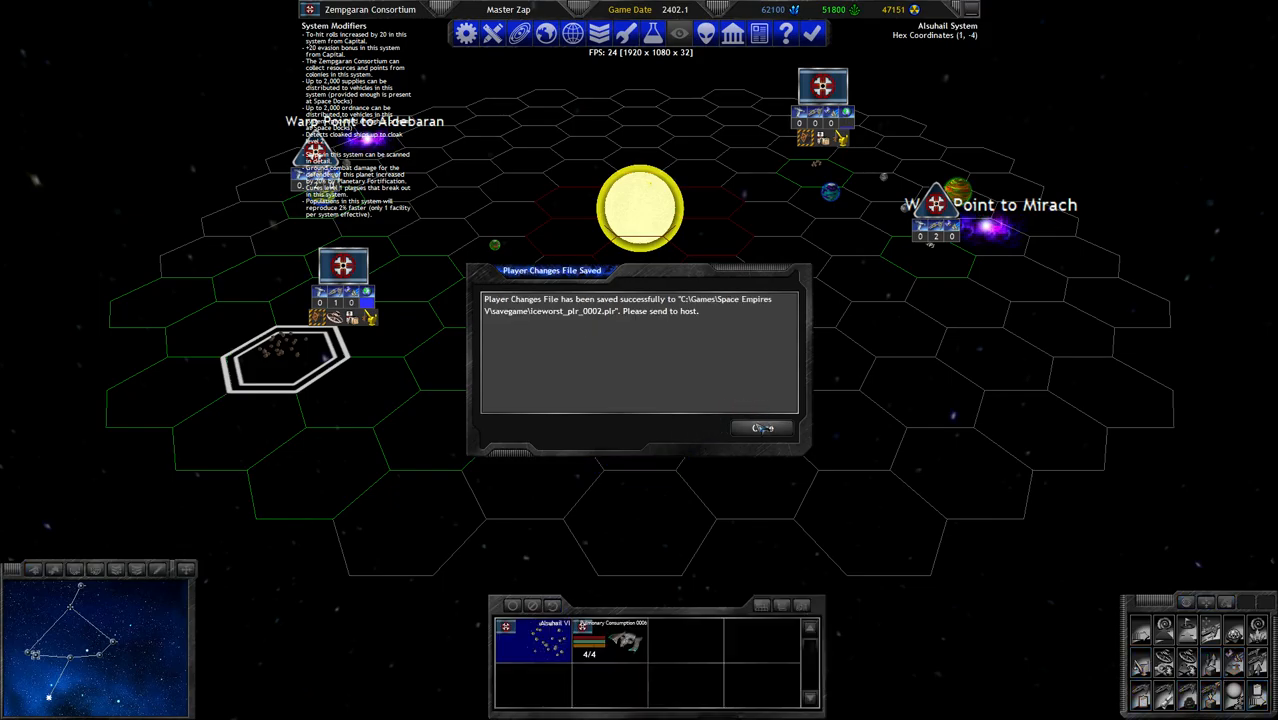